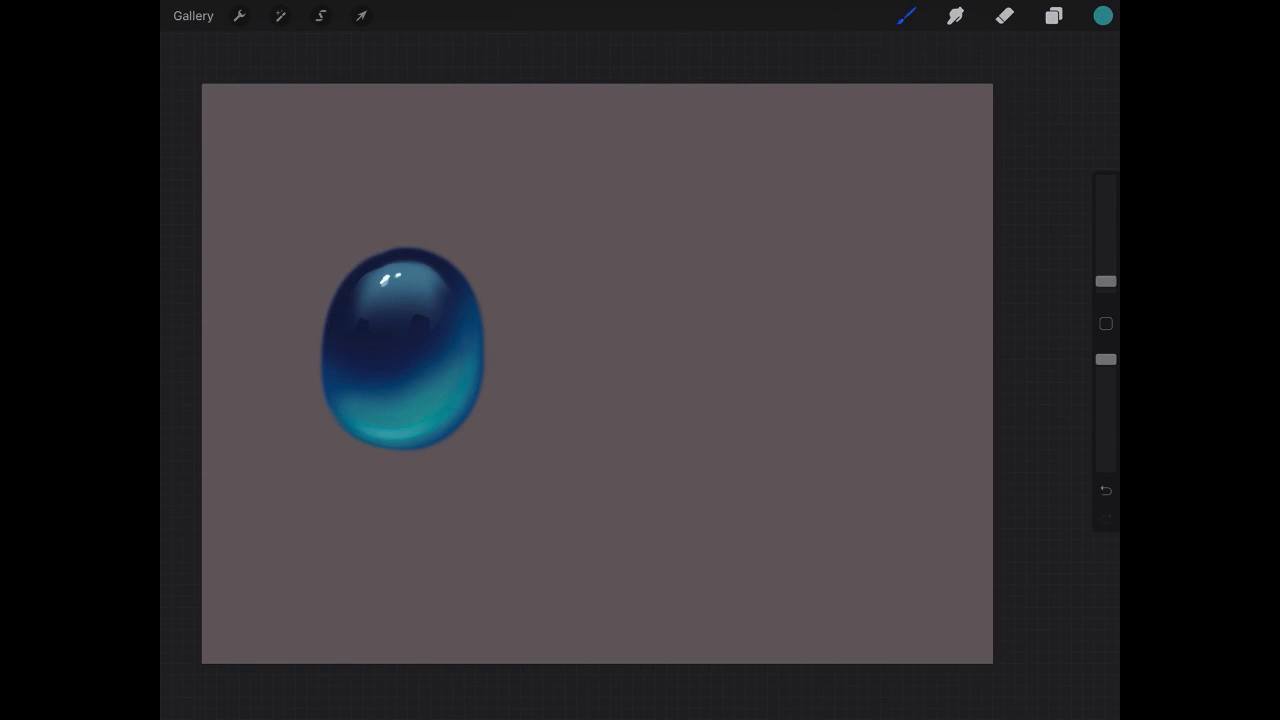
Pick a medium, less saturated green from the Classic colour picker for the new gem base
{"action": "left_click", "coordinate": [1100, 16]}
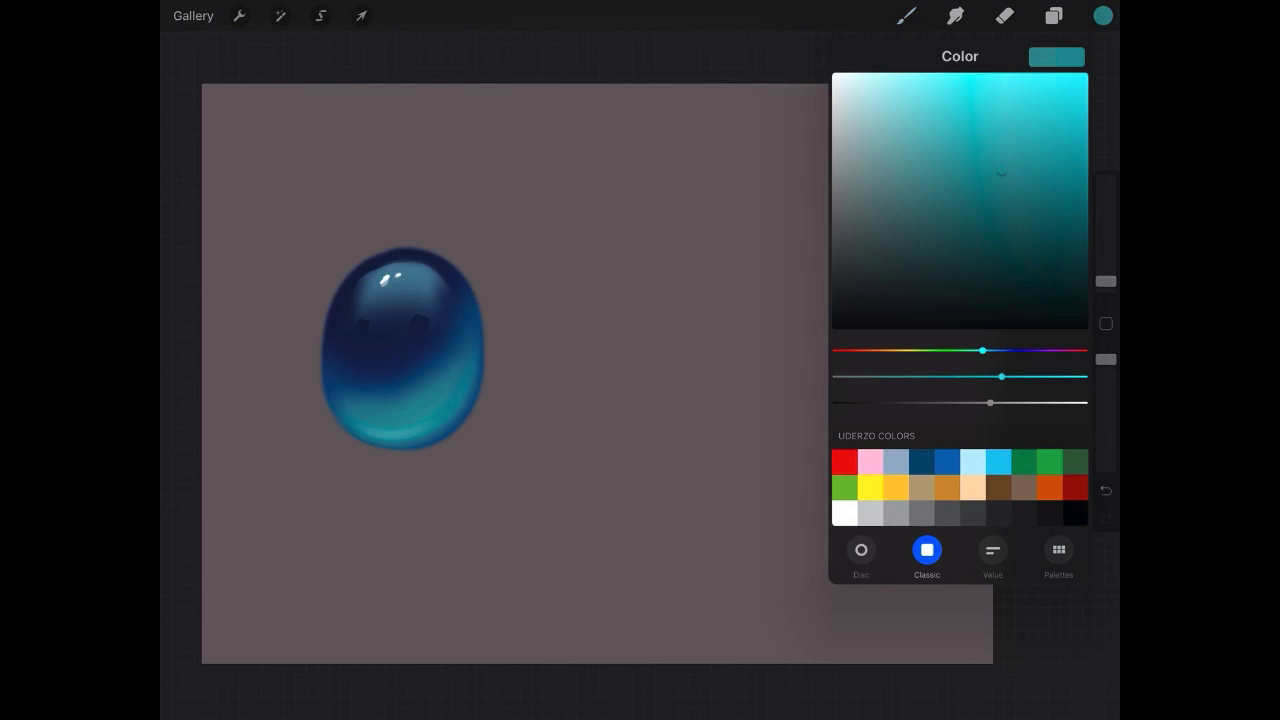
{"action": "left_click_drag", "start_coordinate": [982, 350], "coordinate": [1004, 350]}
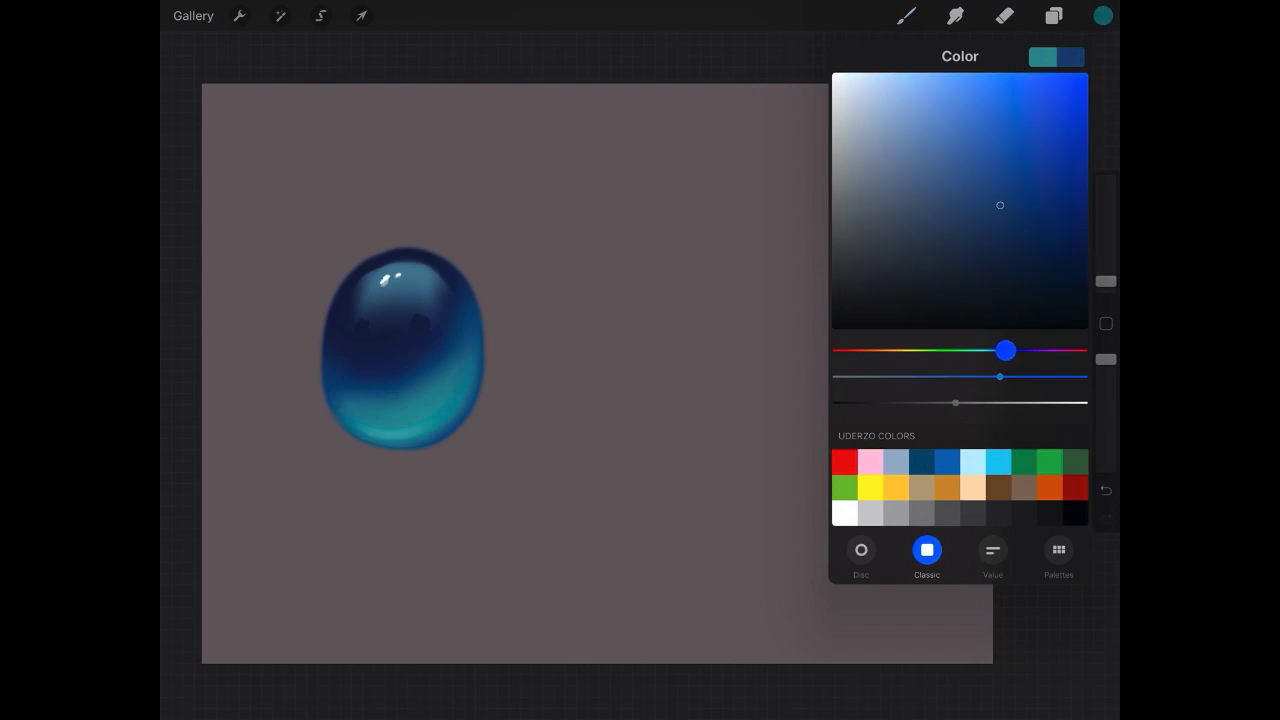
{"action": "left_click_drag", "start_coordinate": [1004, 350], "coordinate": [952, 350]}
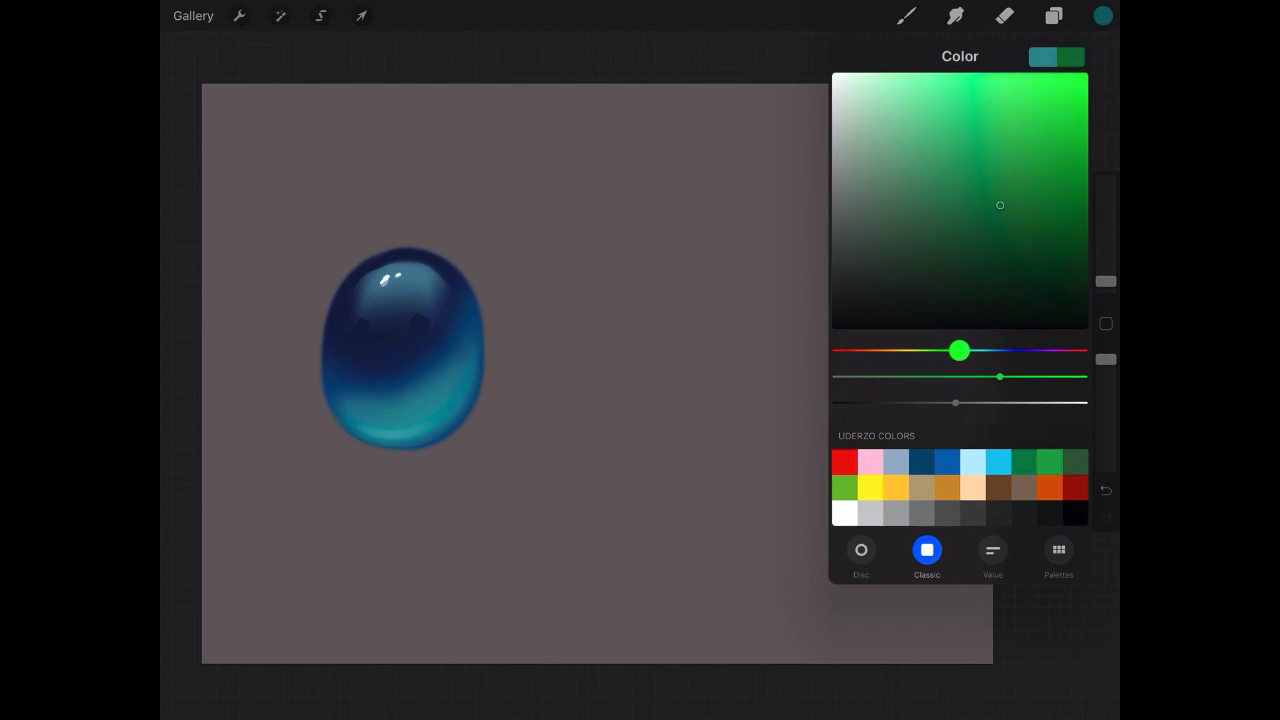
{"action": "left_click", "coordinate": [1030, 152]}
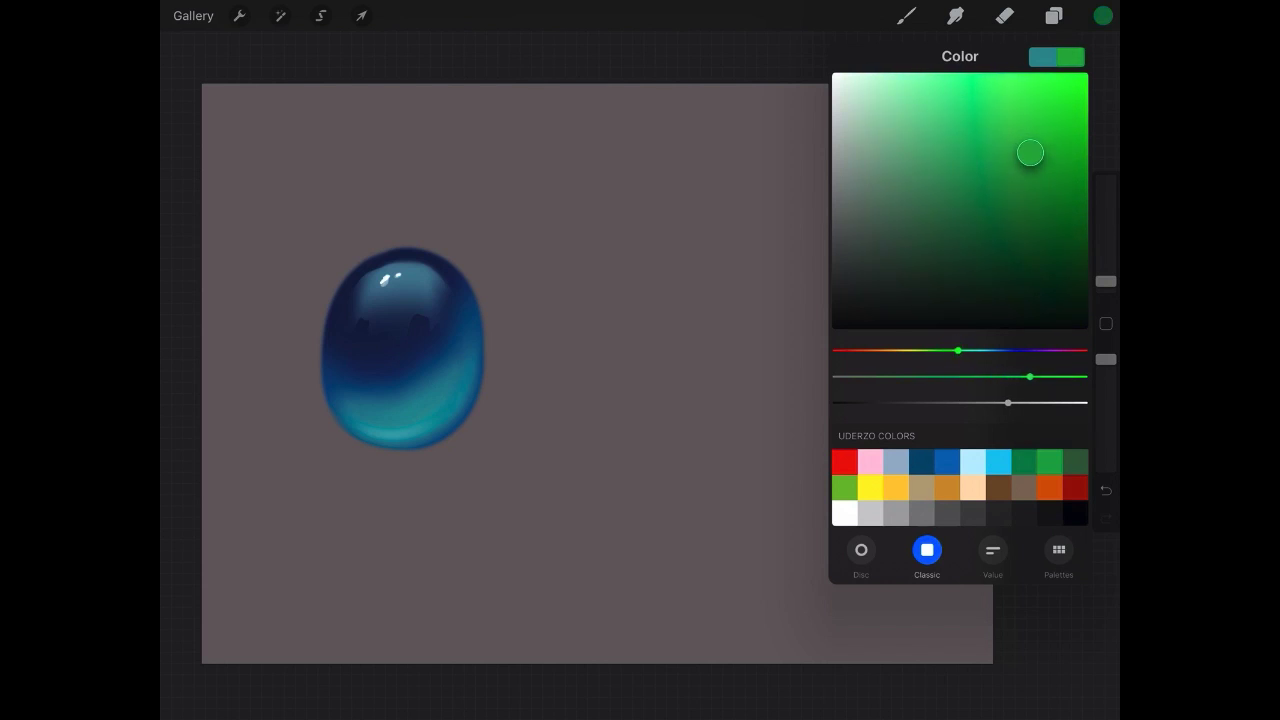
{"action": "left_click_drag", "start_coordinate": [1030, 152], "coordinate": [1020, 186]}
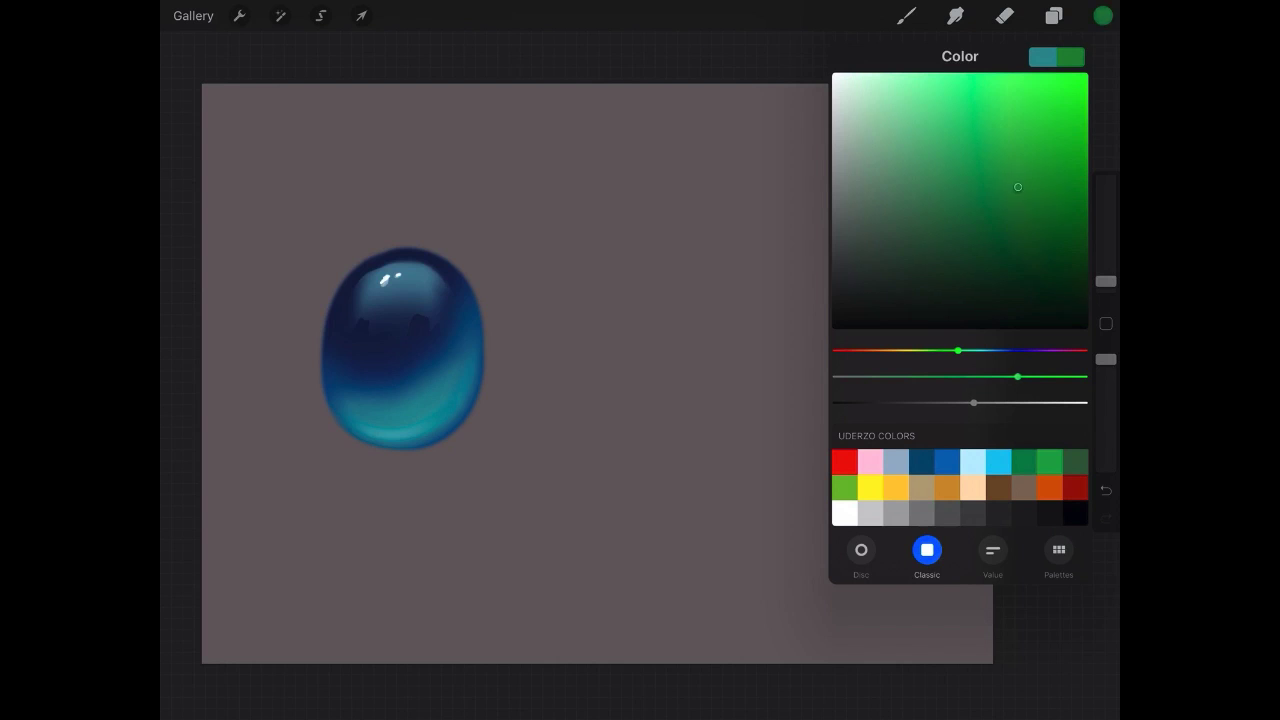
{"action": "left_click", "coordinate": [906, 16]}
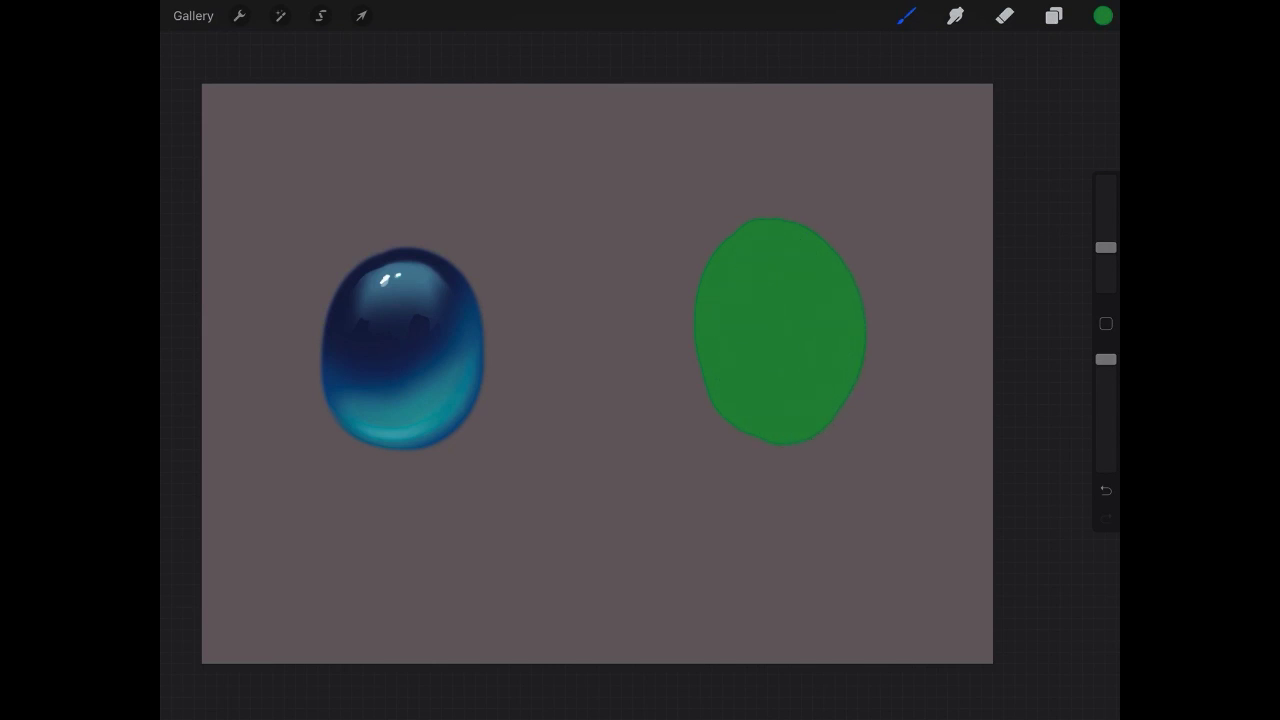
Select the oval layer and switch to a darker green for shading its upper part
{"action": "left_click", "coordinate": [1052, 16]}
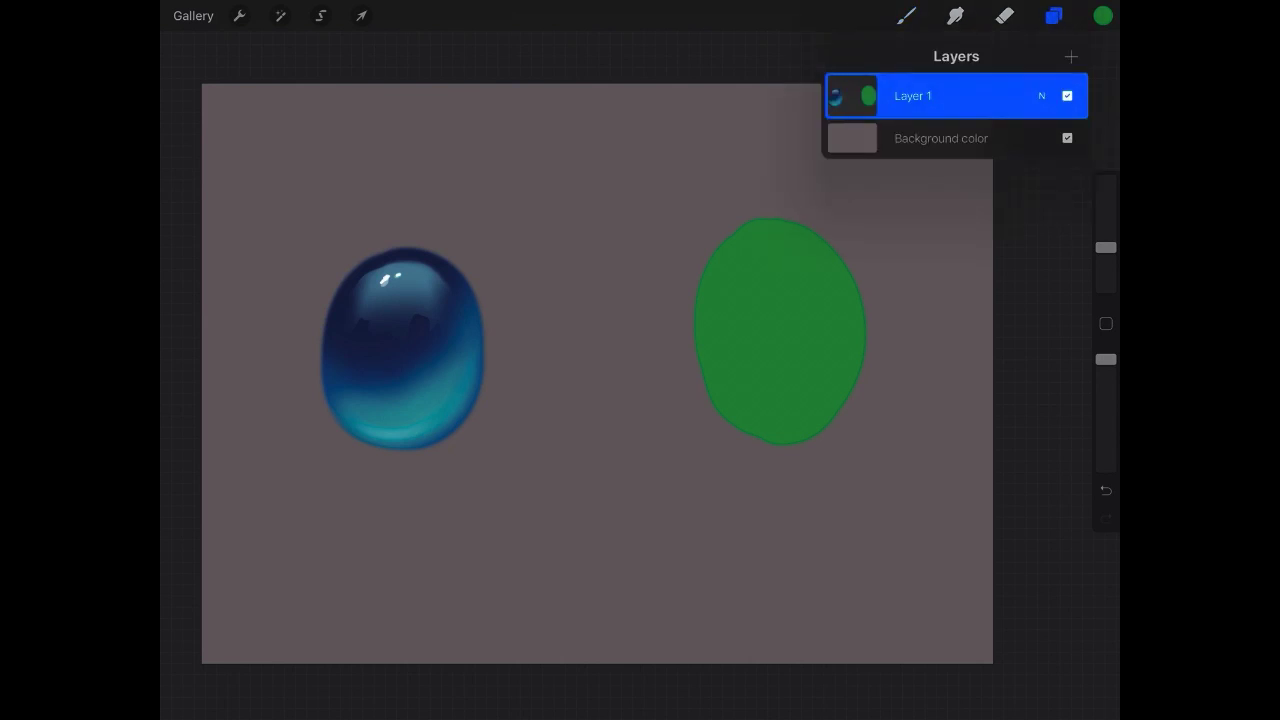
{"action": "left_click", "coordinate": [320, 16]}
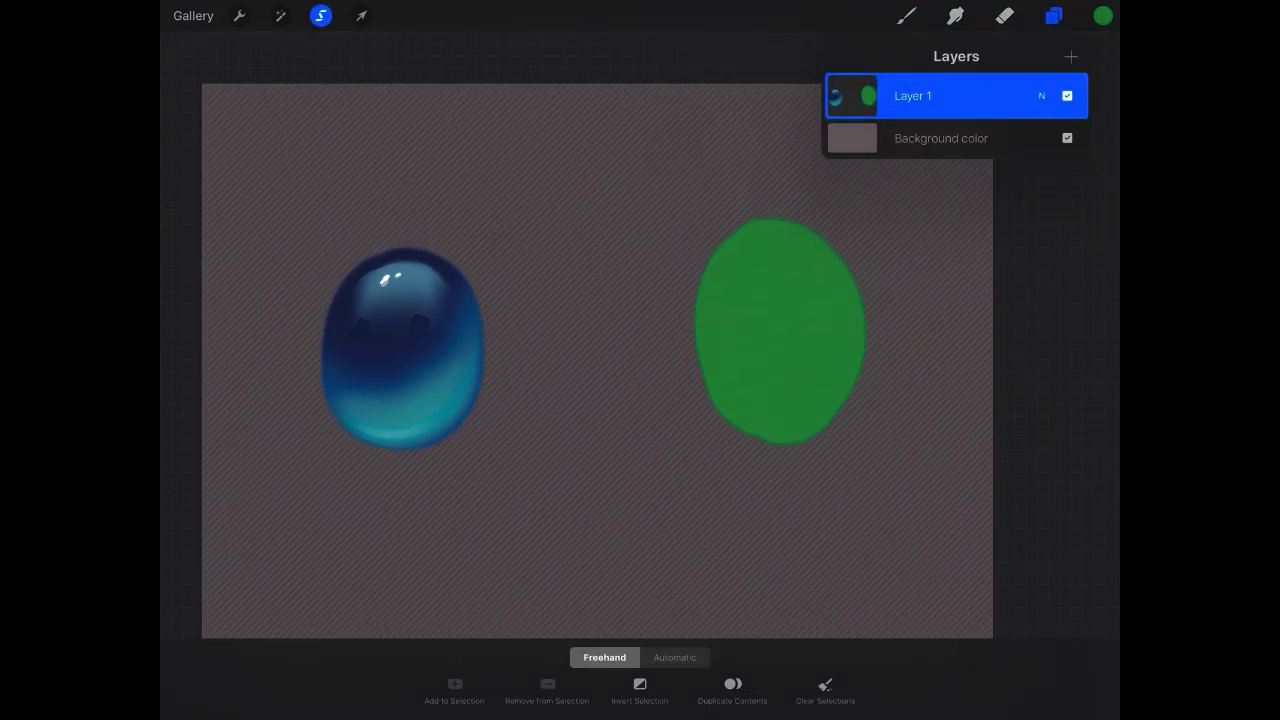
{"action": "left_click", "coordinate": [1100, 16]}
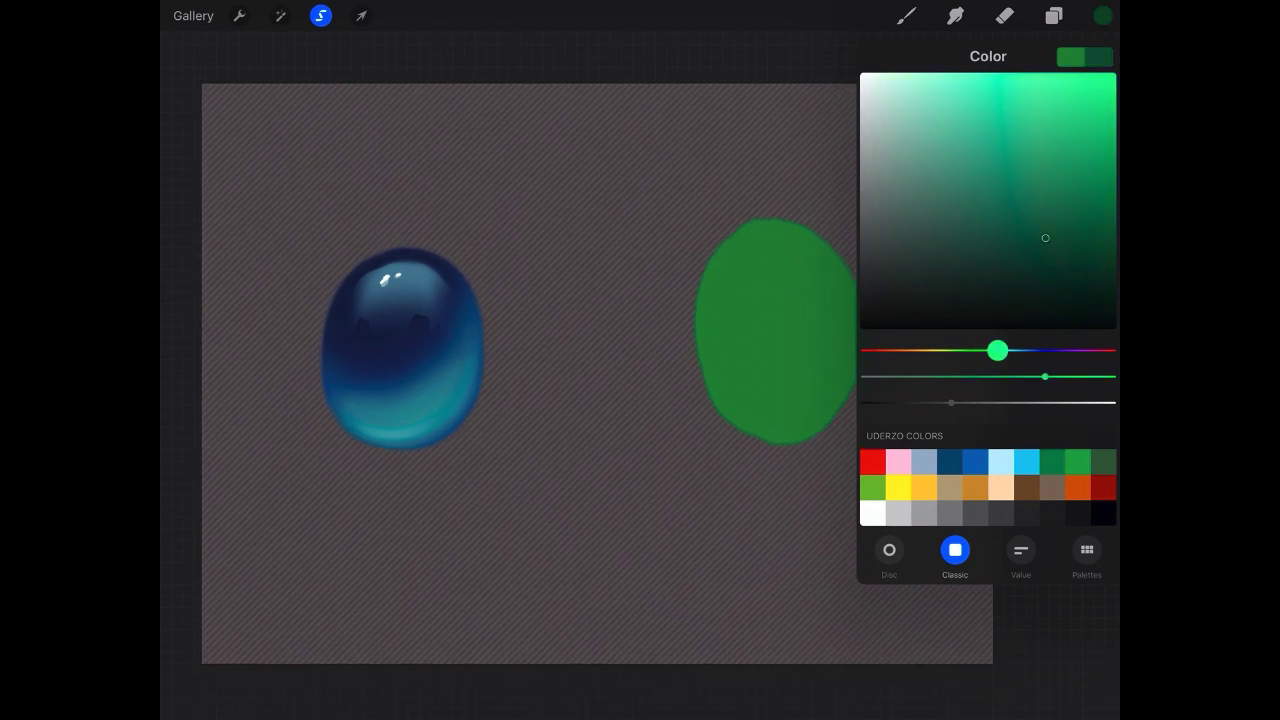
{"action": "left_click_drag", "start_coordinate": [1044, 238], "coordinate": [1058, 252]}
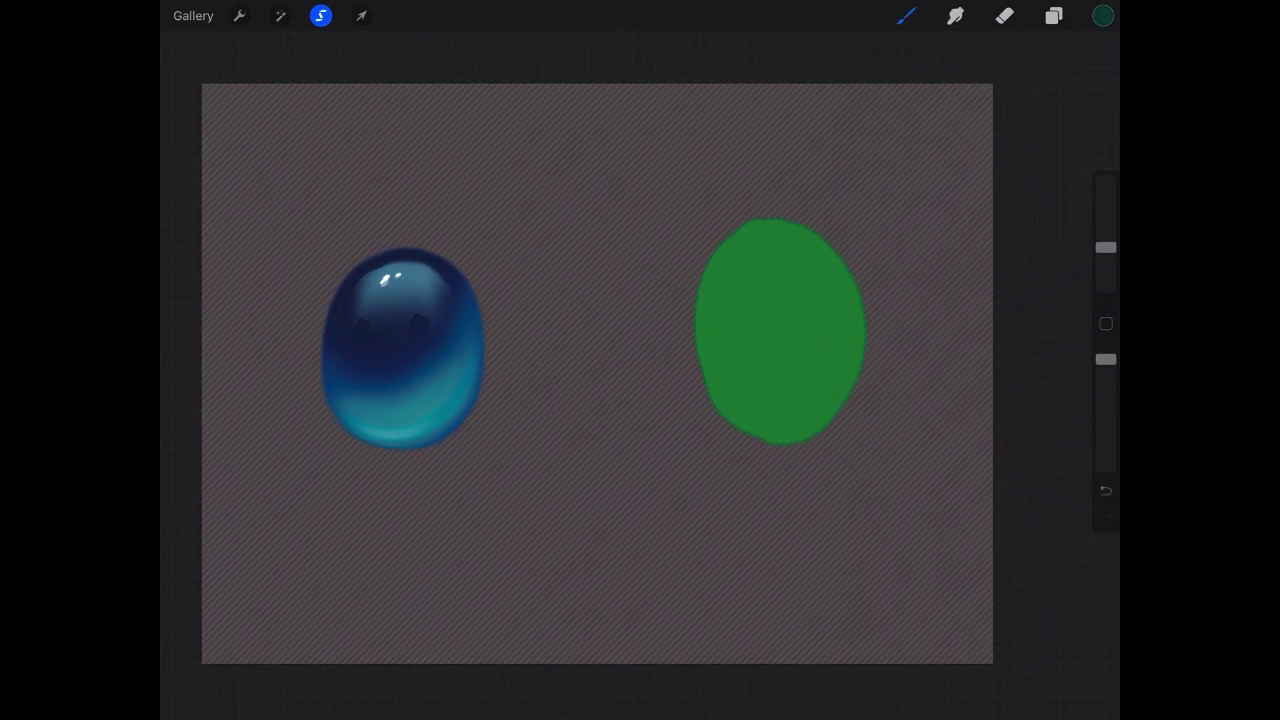
{"action": "left_click", "coordinate": [904, 16]}
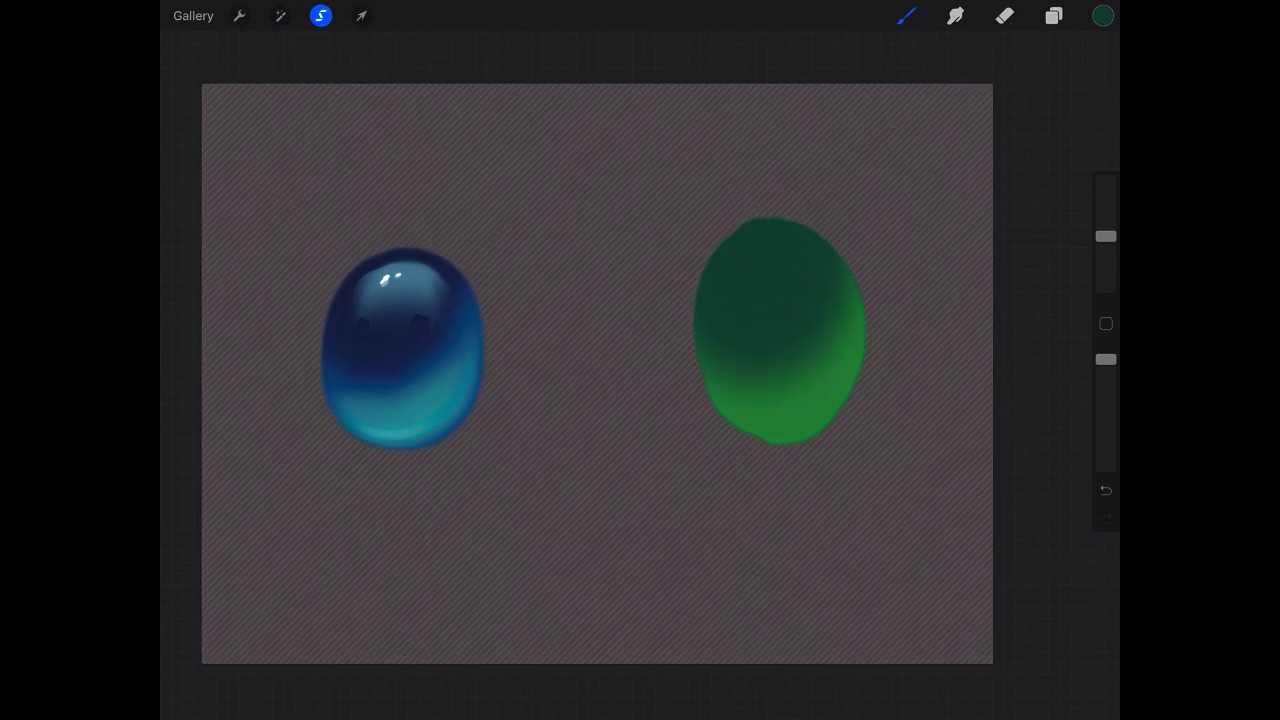
Switch the brush colour to a brighter yellow-green for the lower glow
{"action": "left_click", "coordinate": [1102, 16]}
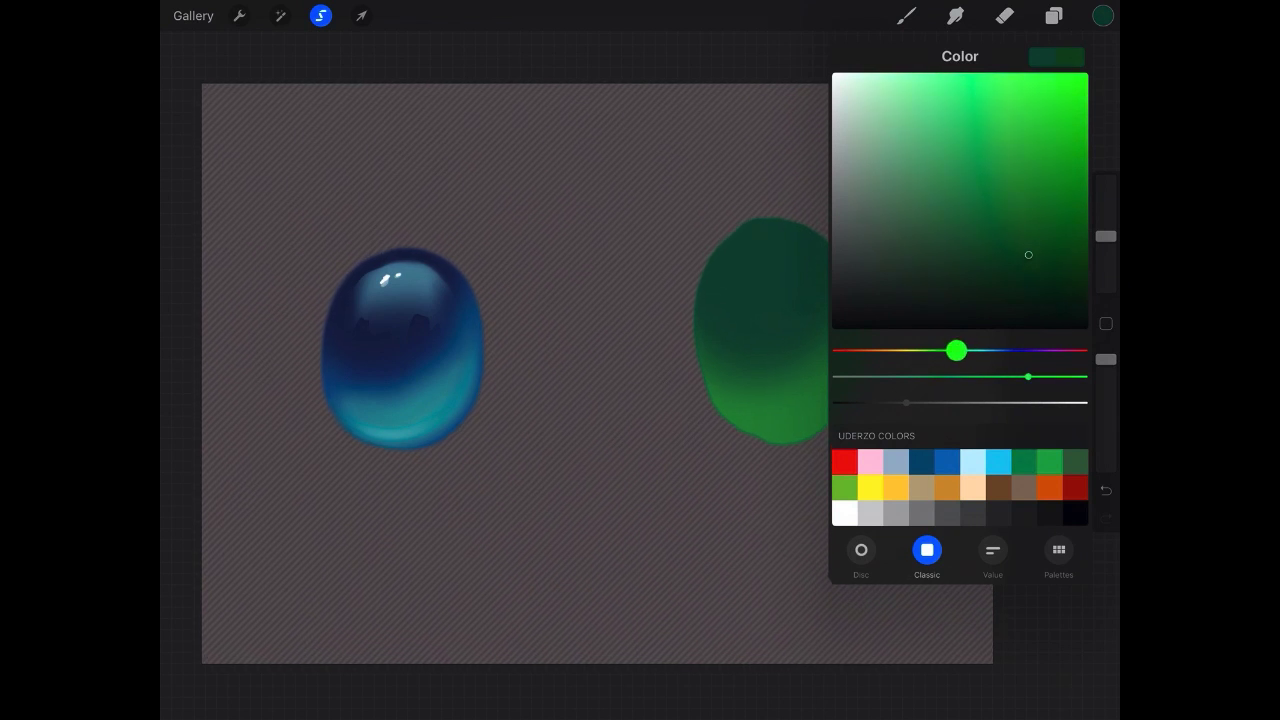
{"action": "left_click_drag", "start_coordinate": [1028, 254], "coordinate": [1012, 148]}
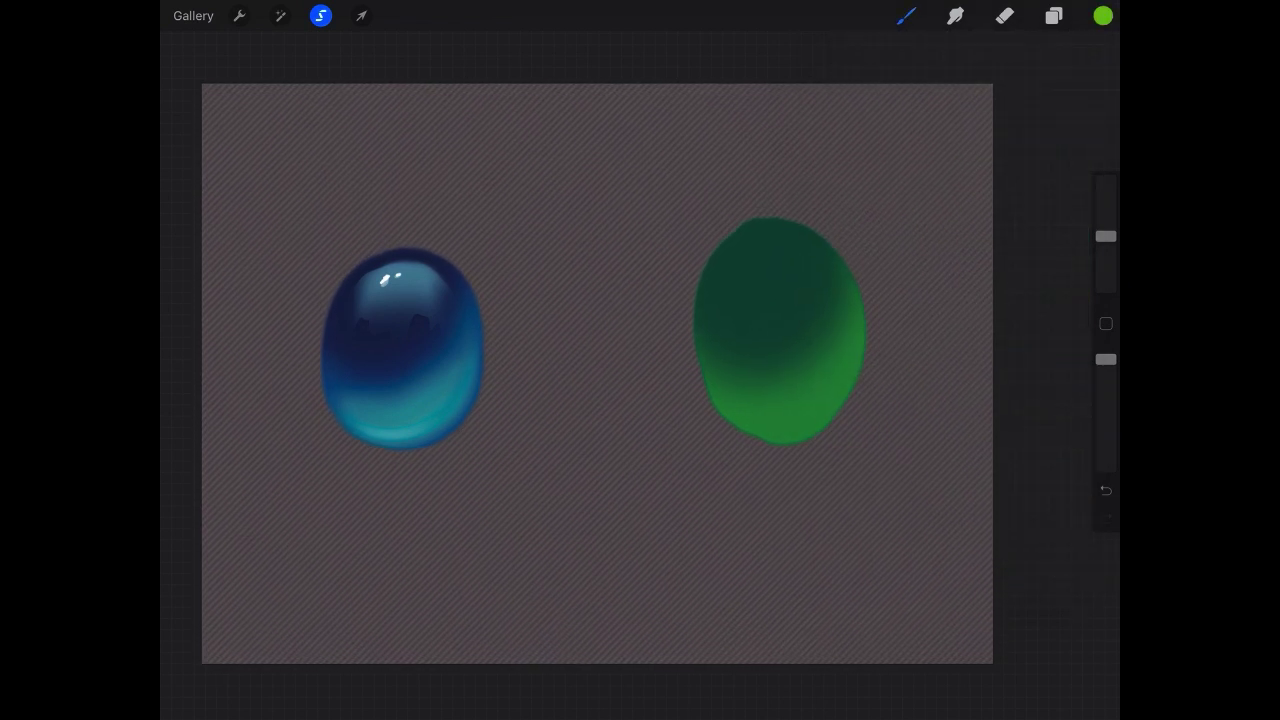
{"action": "left_click", "coordinate": [1102, 16]}
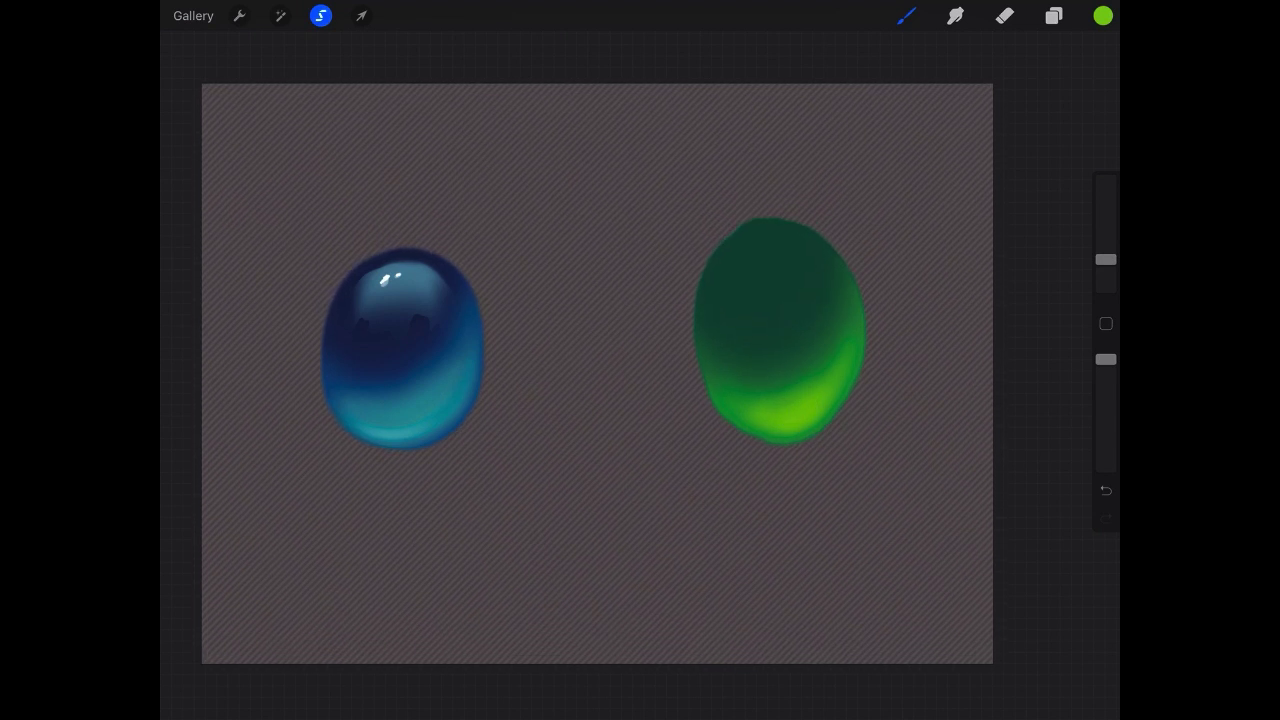
Add a new empty Layer 2 and start a freehand selection
{"action": "left_click", "coordinate": [1052, 16]}
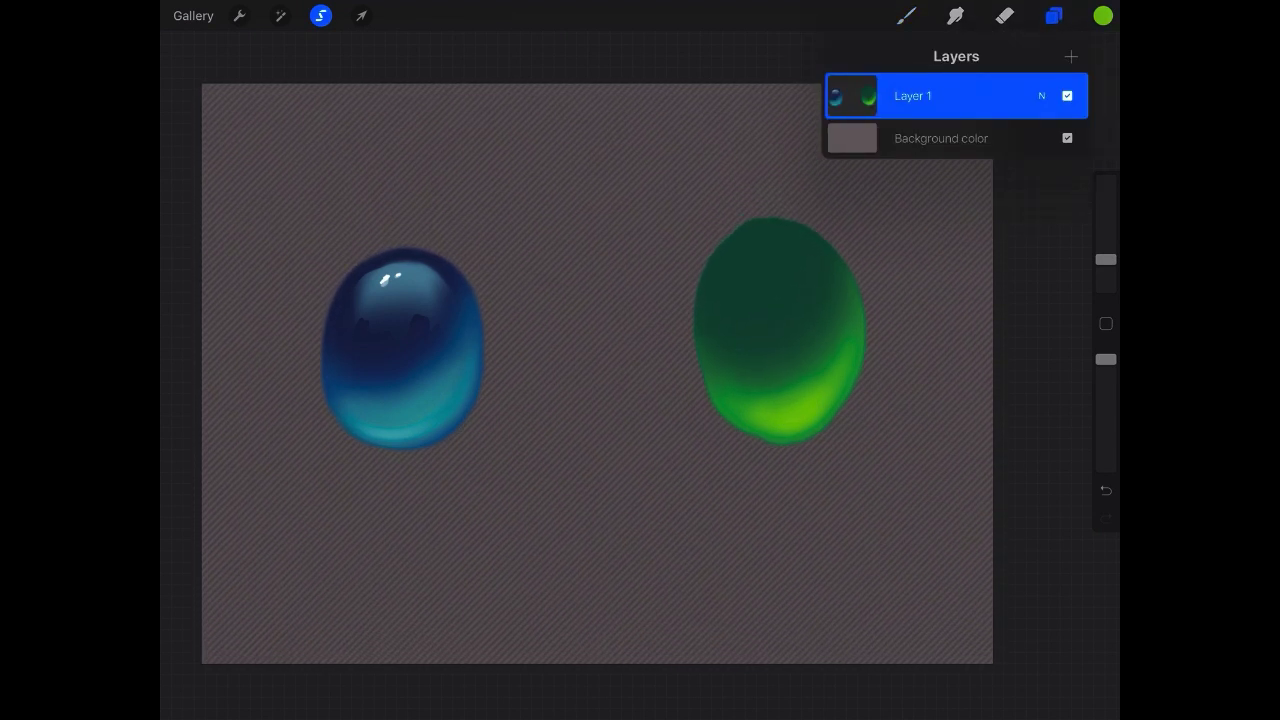
{"action": "left_click", "coordinate": [1070, 56]}
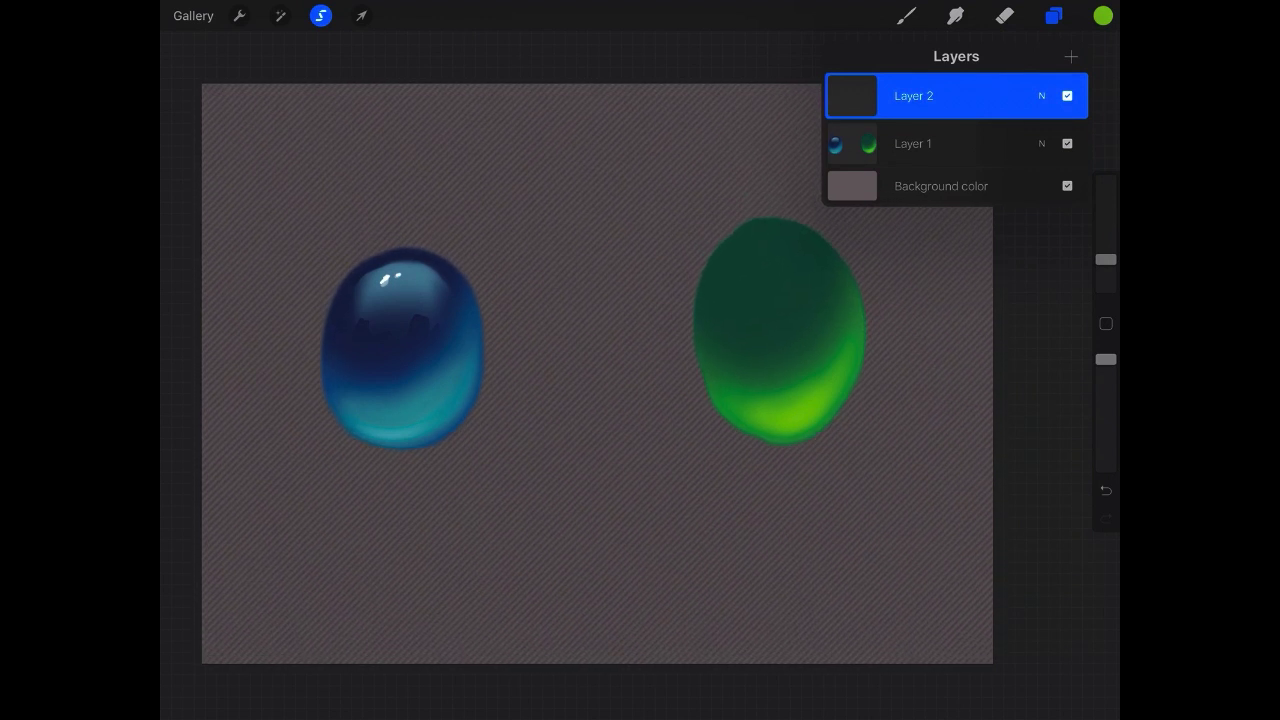
{"action": "left_click", "coordinate": [360, 16]}
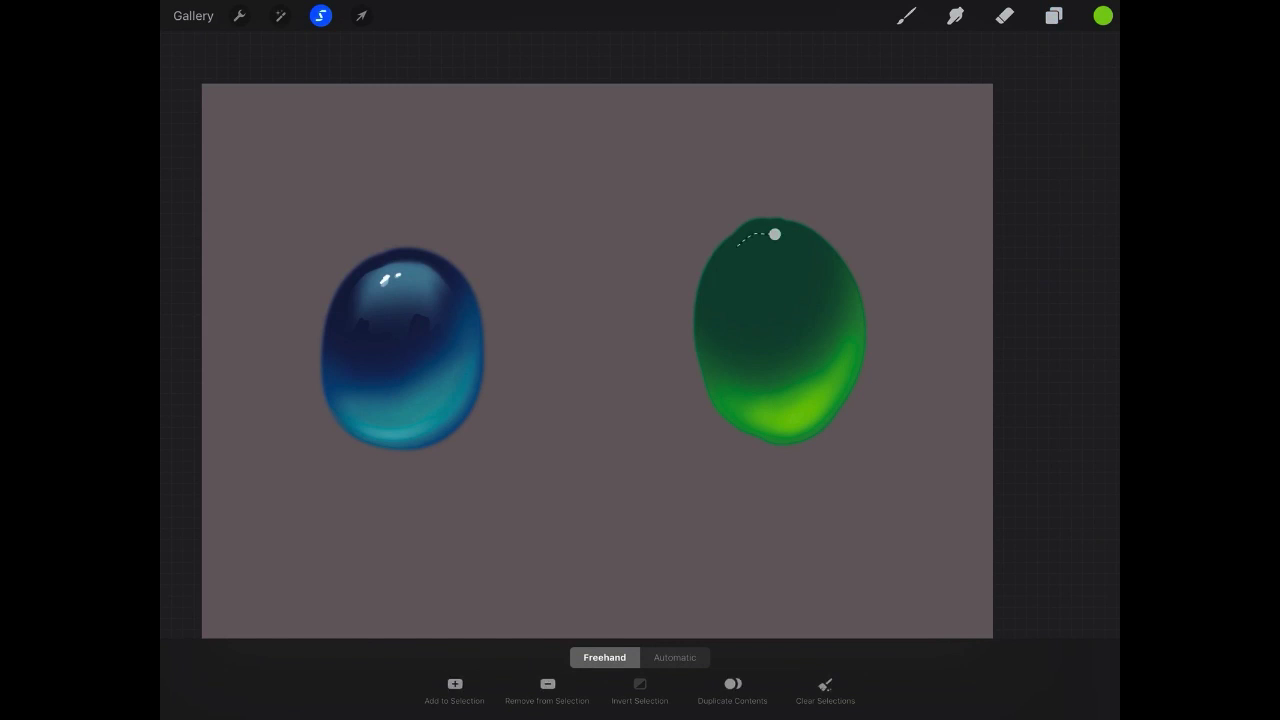
Trace a closed skyline-shaped outline across the top of the green gem
{"action": "left_click_drag", "start_coordinate": [776, 232], "coordinate": [716, 310]}
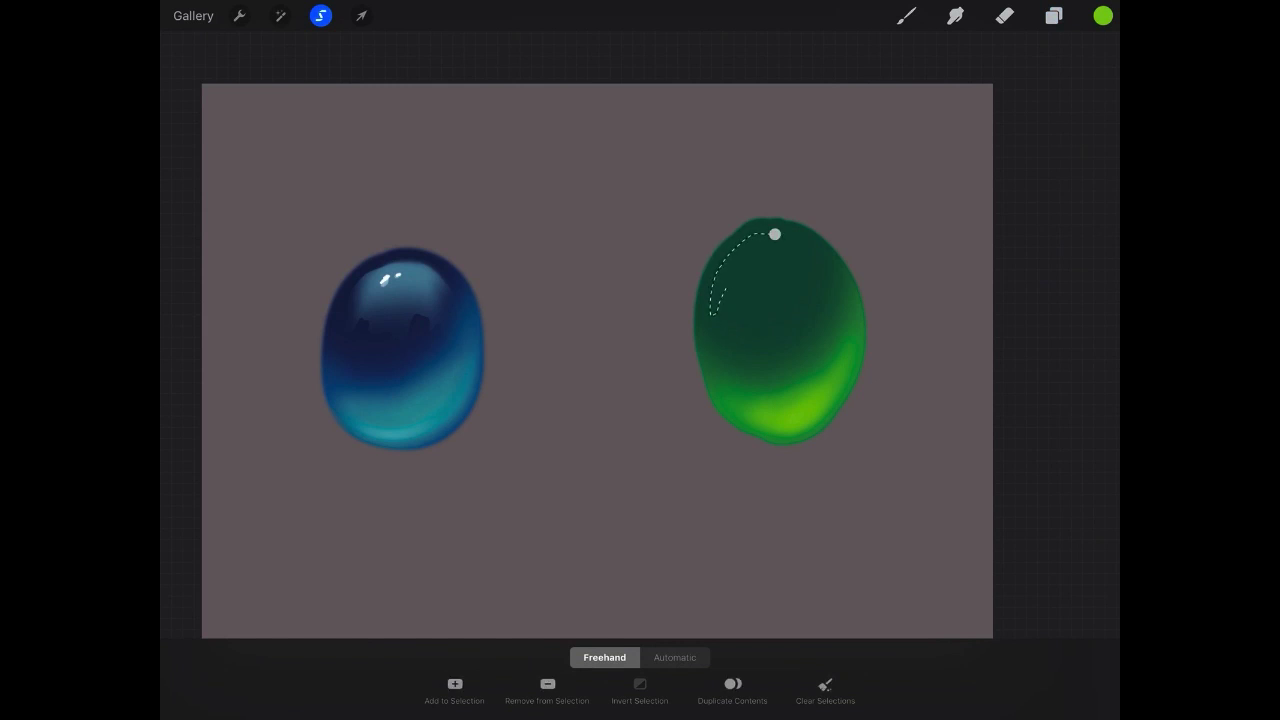
{"action": "left_click_drag", "start_coordinate": [720, 310], "coordinate": [790, 296]}
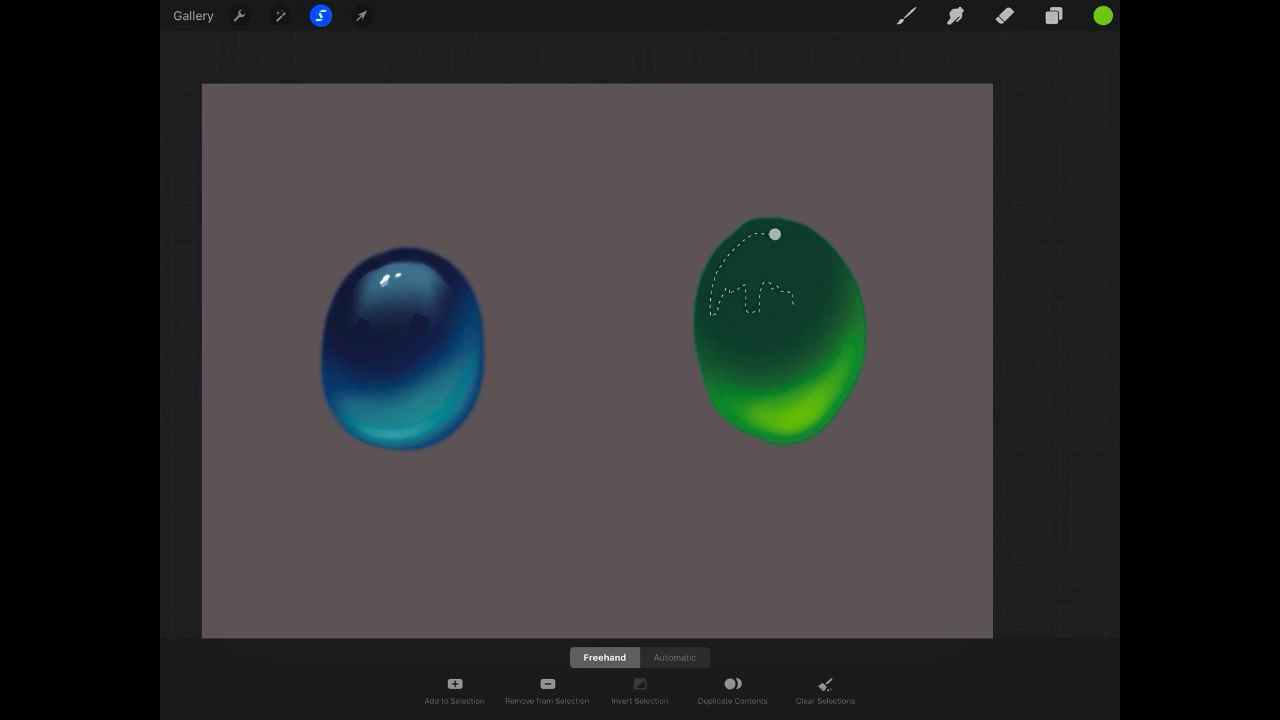
{"action": "left_click_drag", "start_coordinate": [760, 310], "coordinate": [824, 290]}
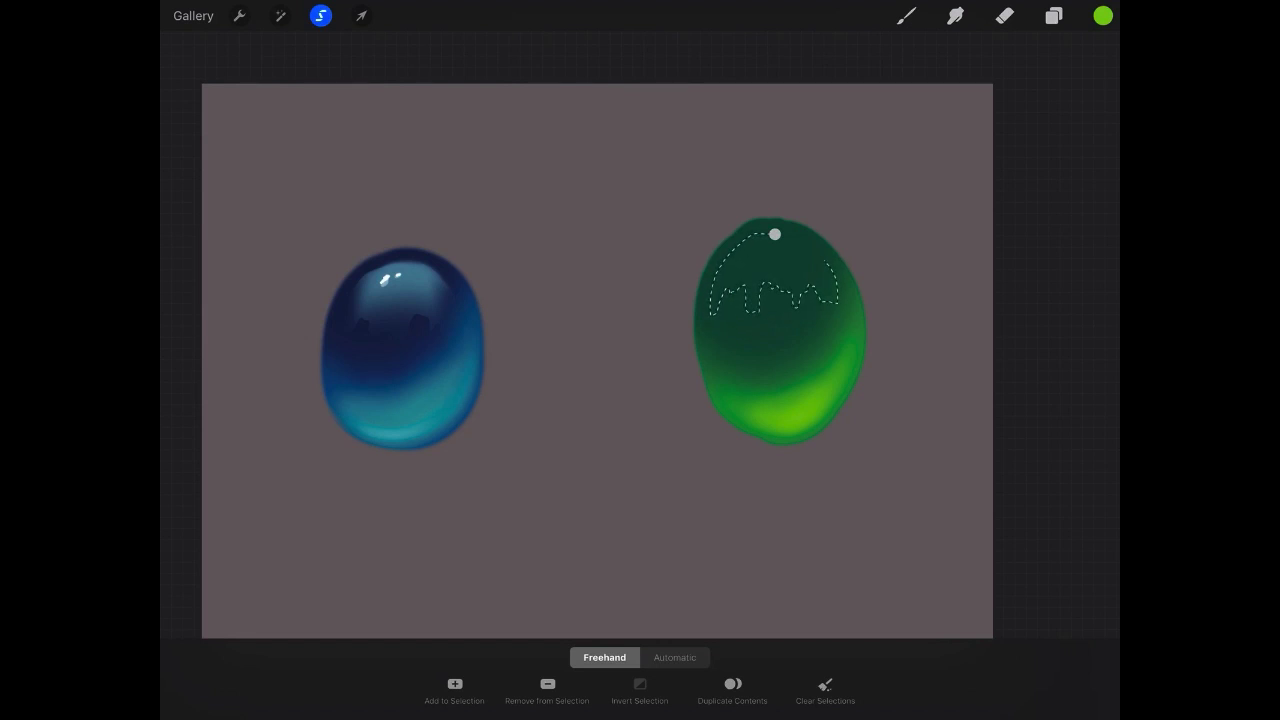
{"action": "left_click", "coordinate": [640, 690]}
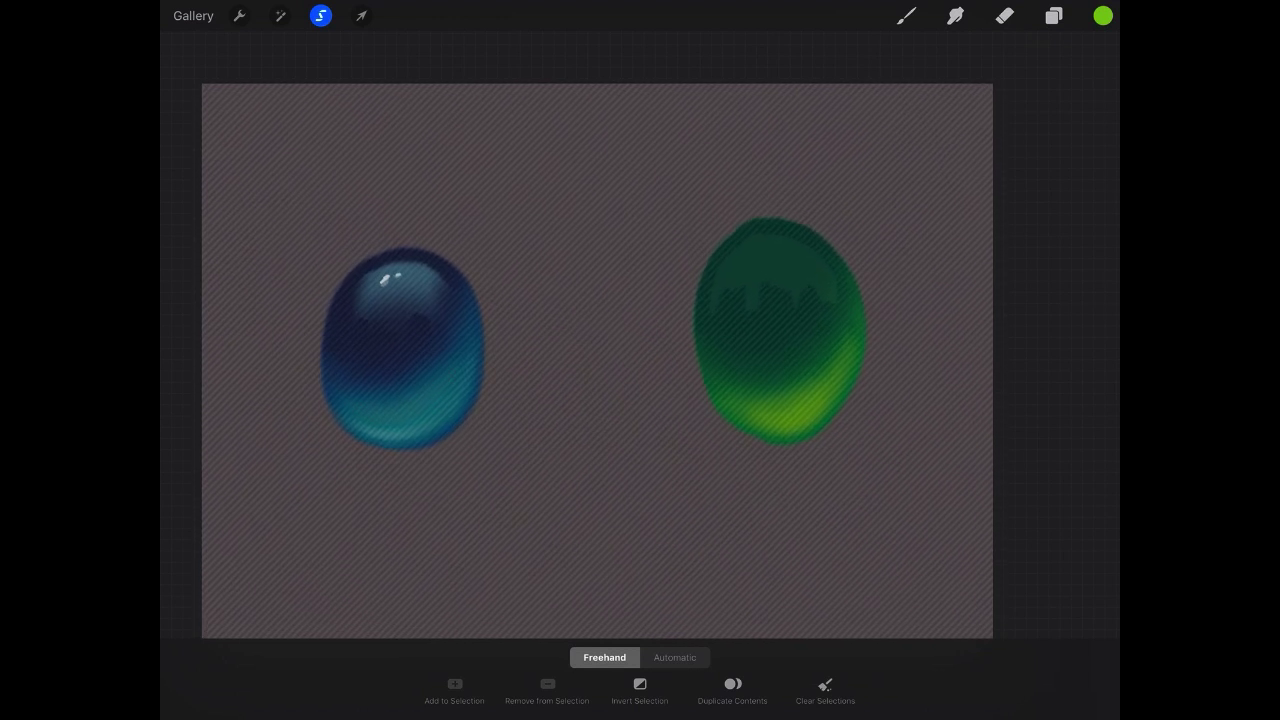
Fill the skyline with pale cyan, set its layer to Screen blend and lower opacity to about 37%
{"action": "left_click", "coordinate": [1100, 16]}
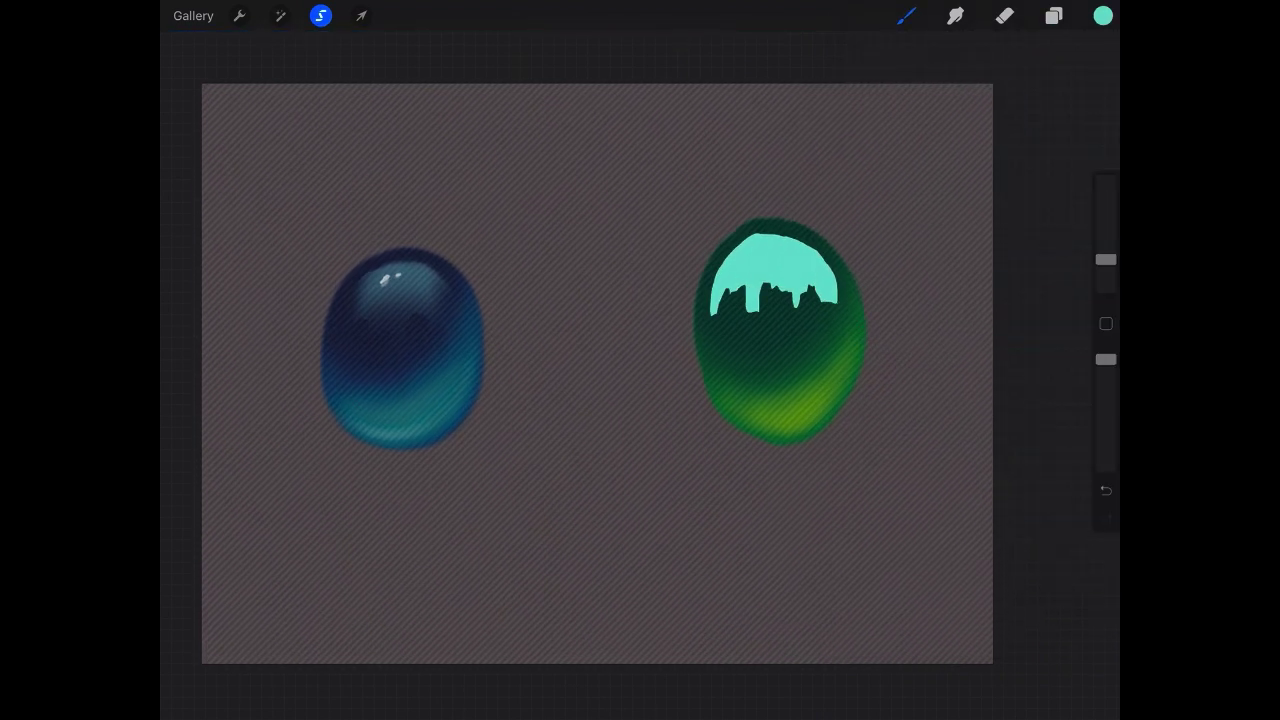
{"action": "left_click", "coordinate": [1052, 16]}
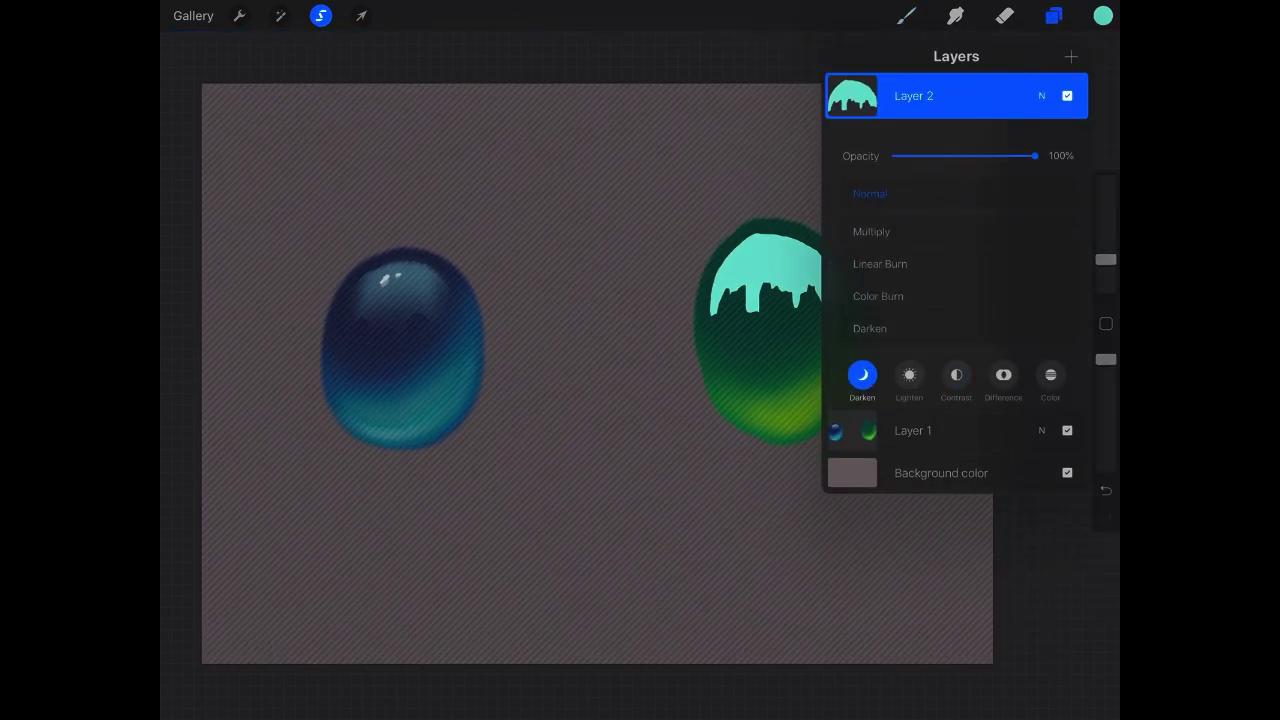
{"action": "left_click", "coordinate": [908, 376]}
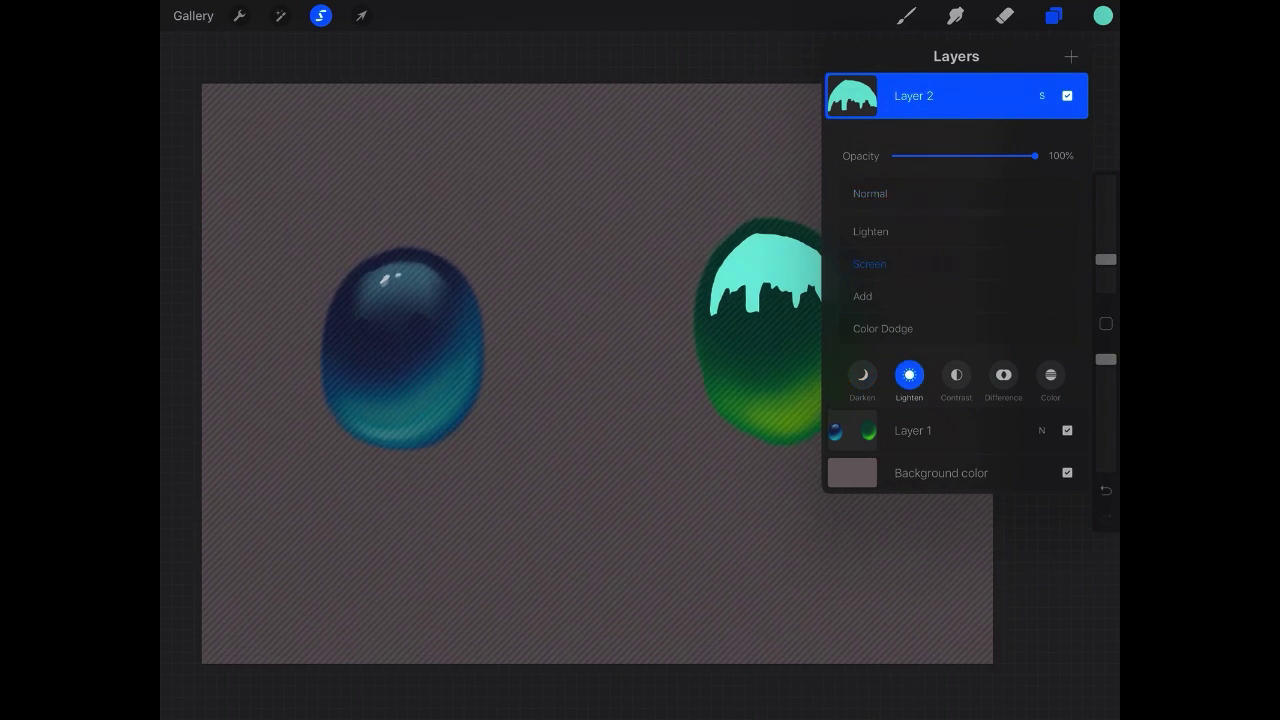
{"action": "left_click_drag", "start_coordinate": [1036, 156], "coordinate": [948, 156]}
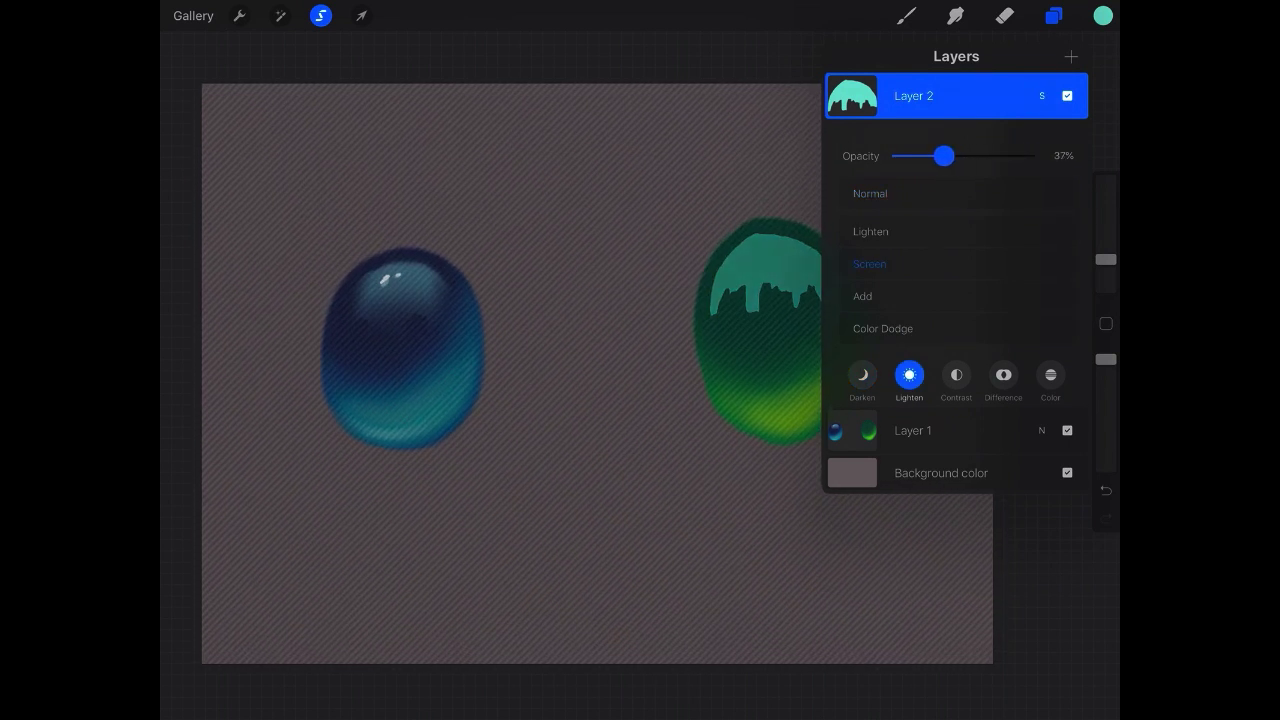
{"action": "left_click_drag", "start_coordinate": [948, 156], "coordinate": [932, 156]}
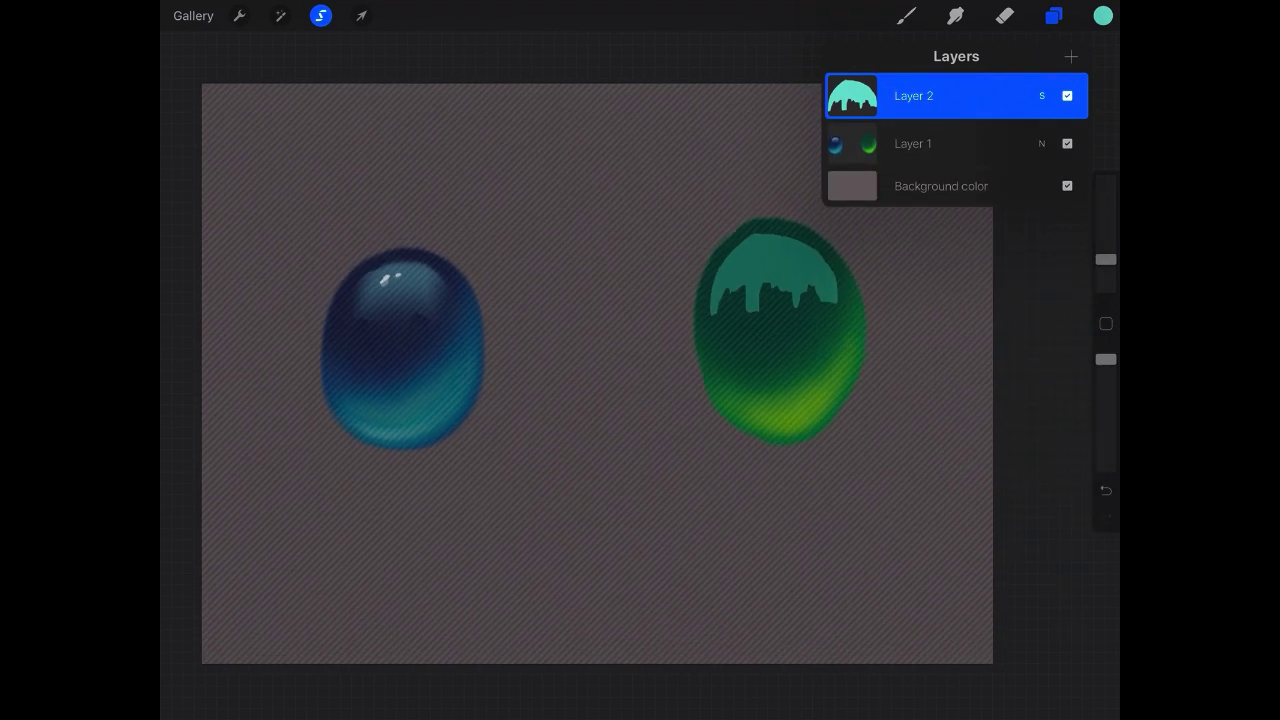
{"action": "left_click", "coordinate": [1052, 16]}
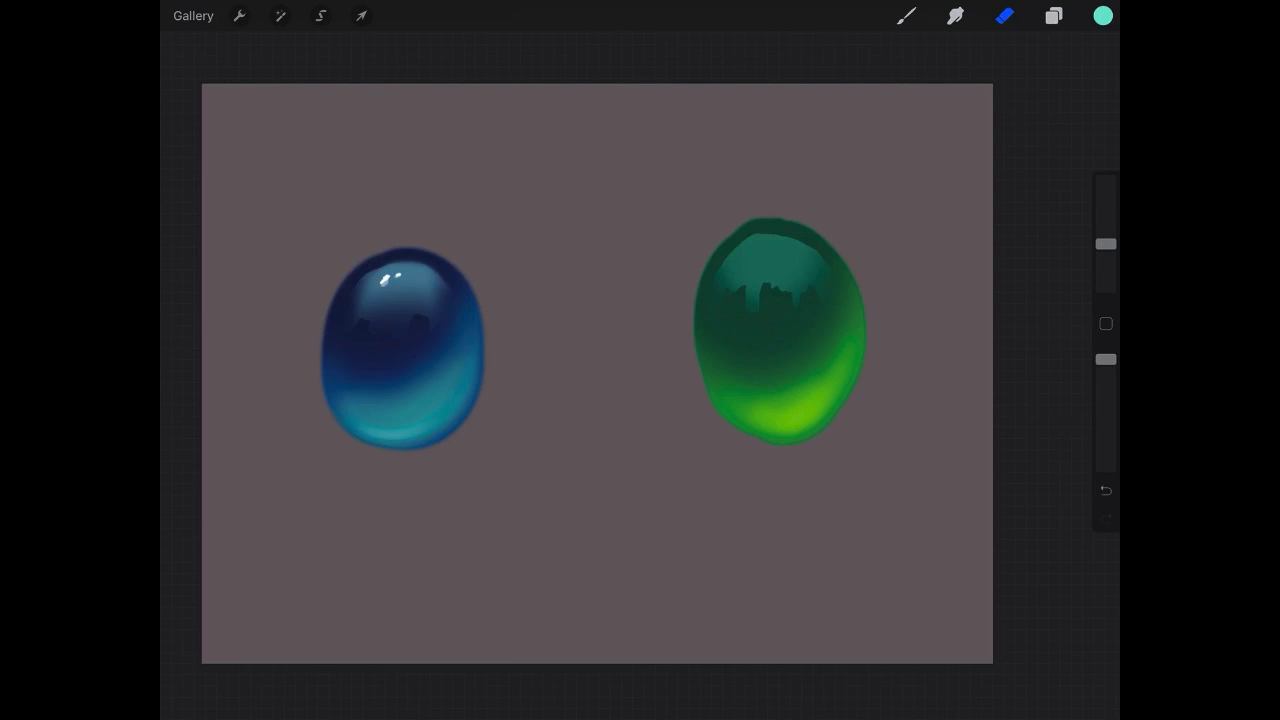
{"action": "left_click", "coordinate": [1052, 16]}
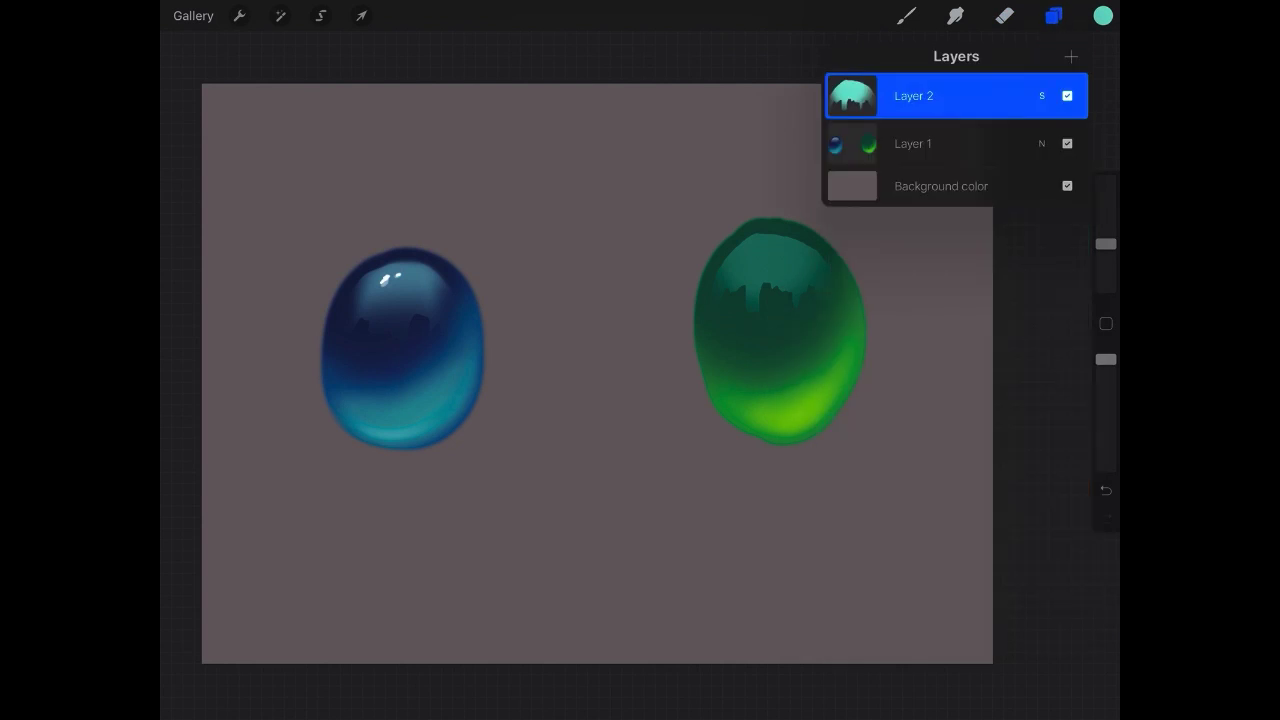
Paint a white glint on the gem's upper left, undoing and restoring the stroke
{"action": "left_click", "coordinate": [1100, 16]}
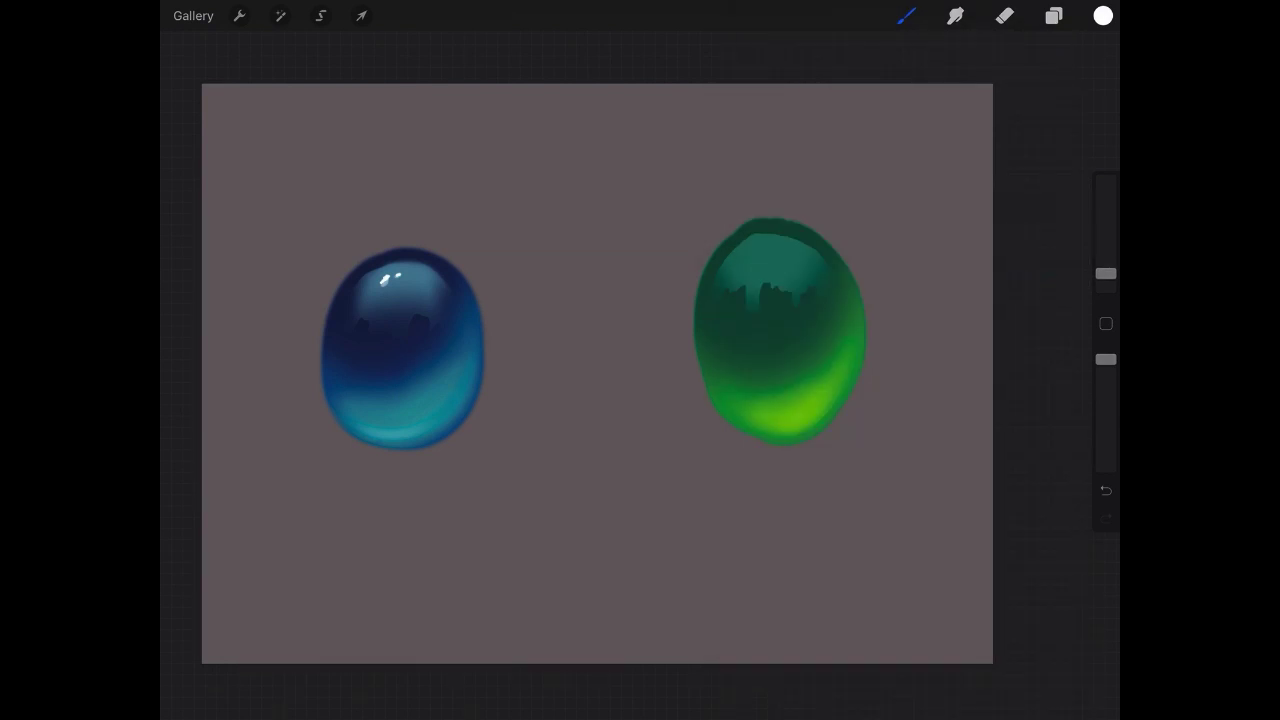
{"action": "left_click", "coordinate": [758, 248]}
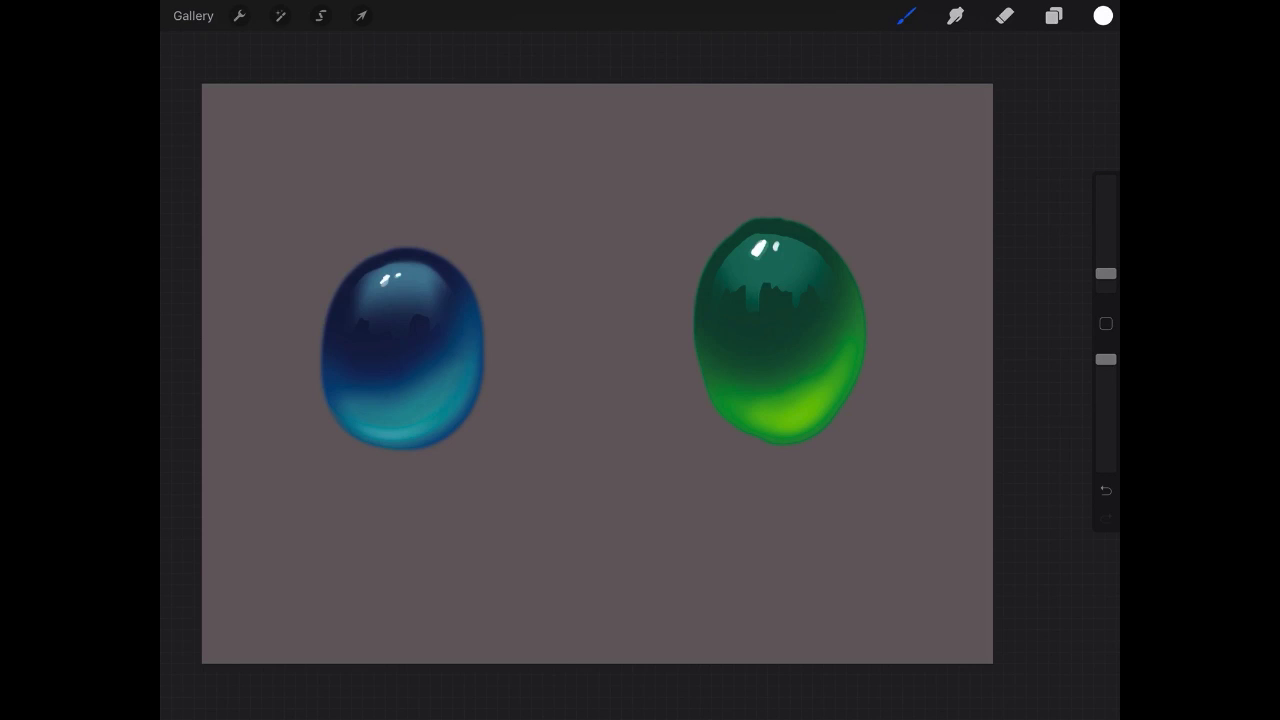
{"action": "left_click", "coordinate": [1104, 490]}
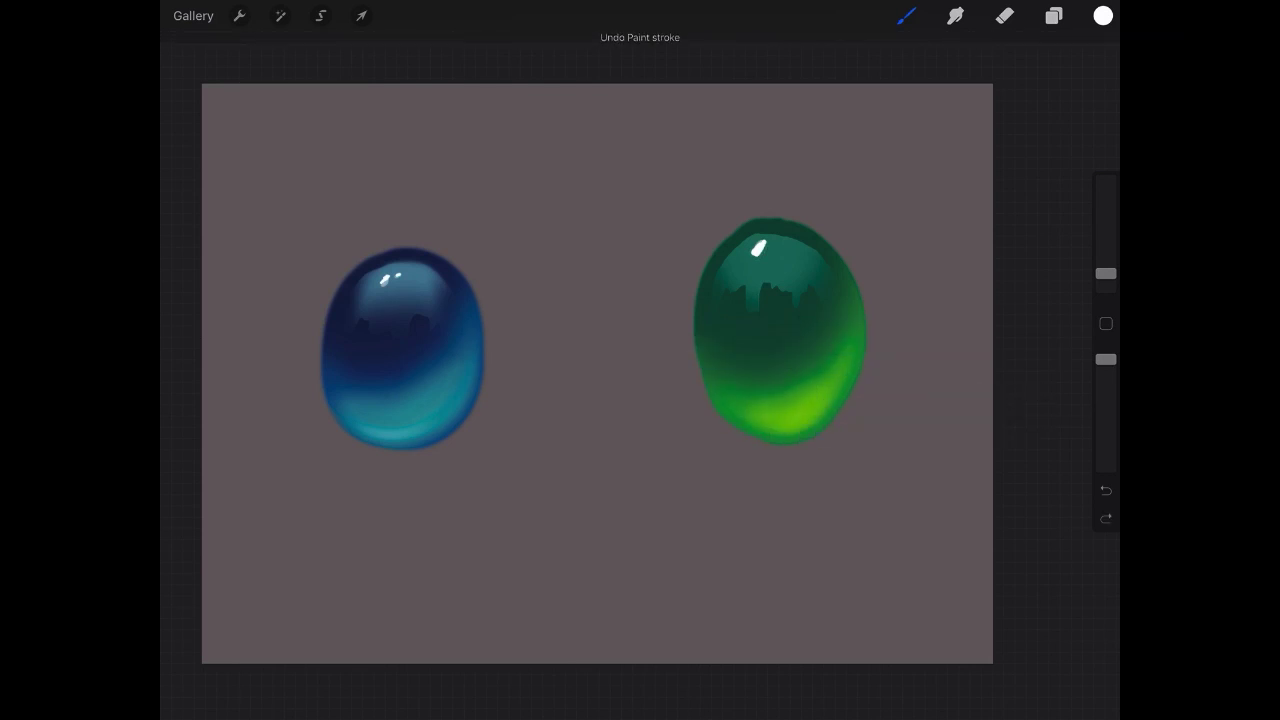
{"action": "left_click", "coordinate": [1104, 490]}
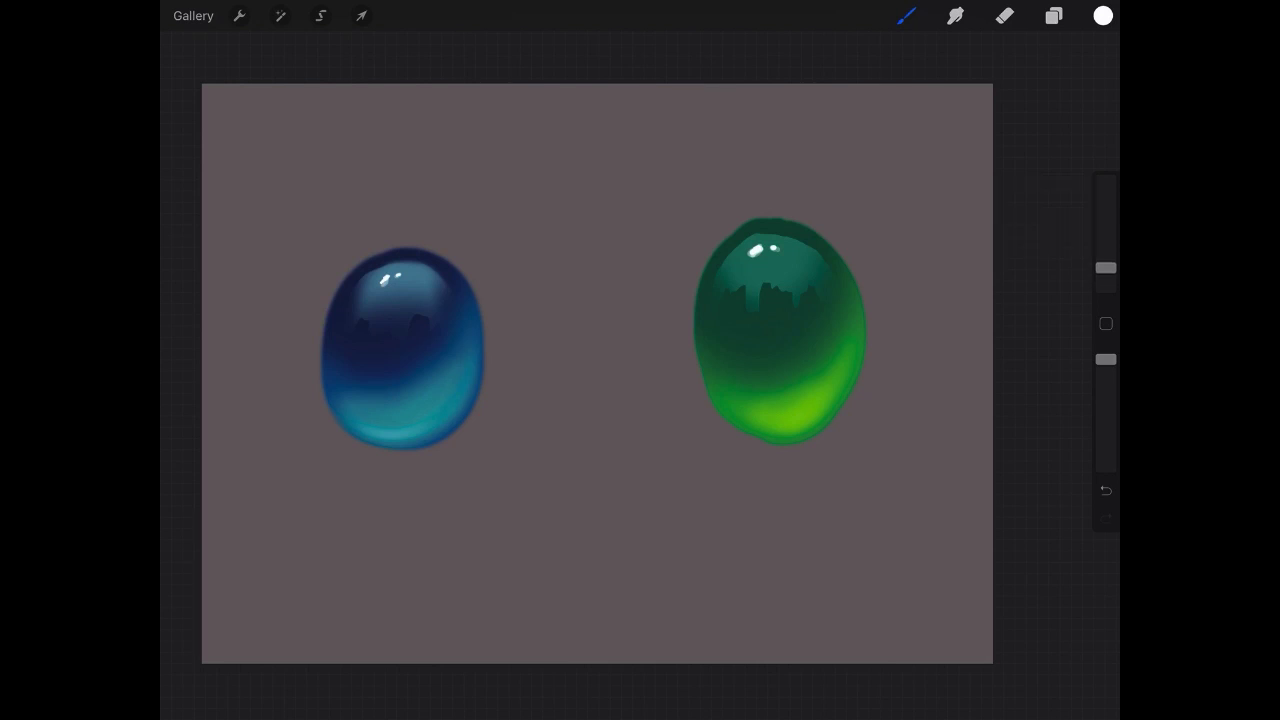
{"action": "mouse_move", "coordinate": [770, 424]}
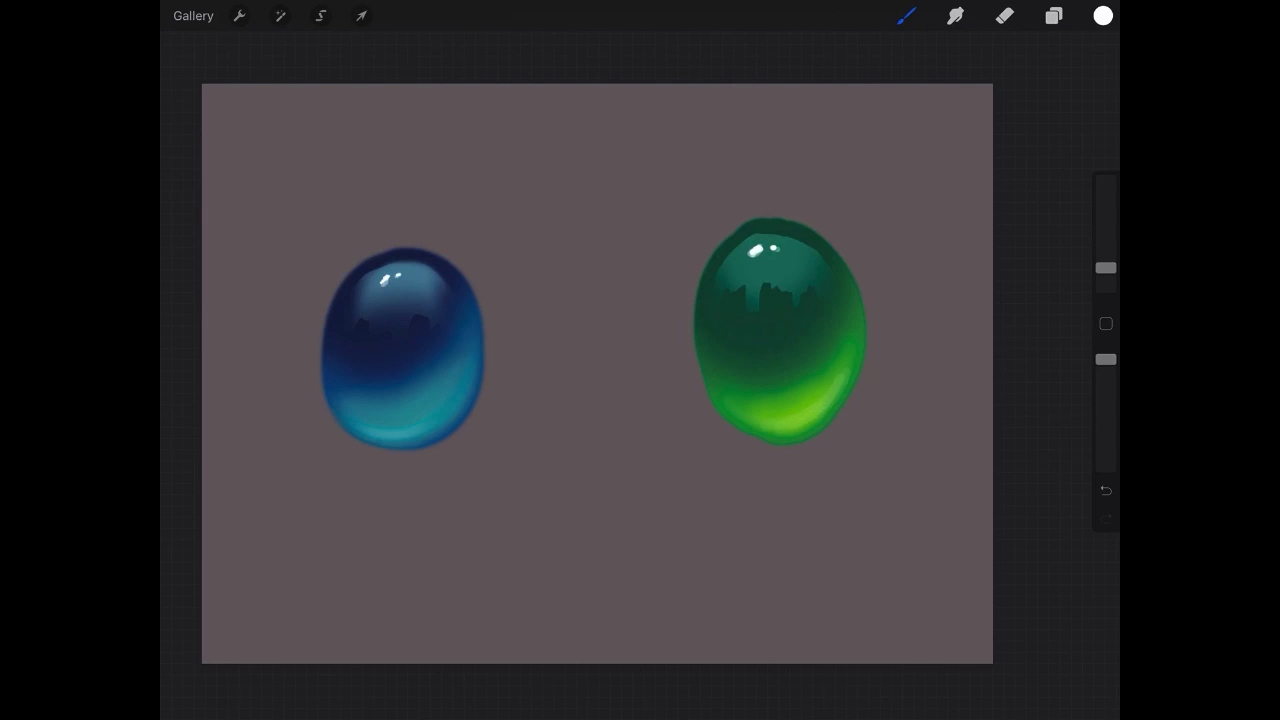
{"action": "left_click", "coordinate": [360, 16]}
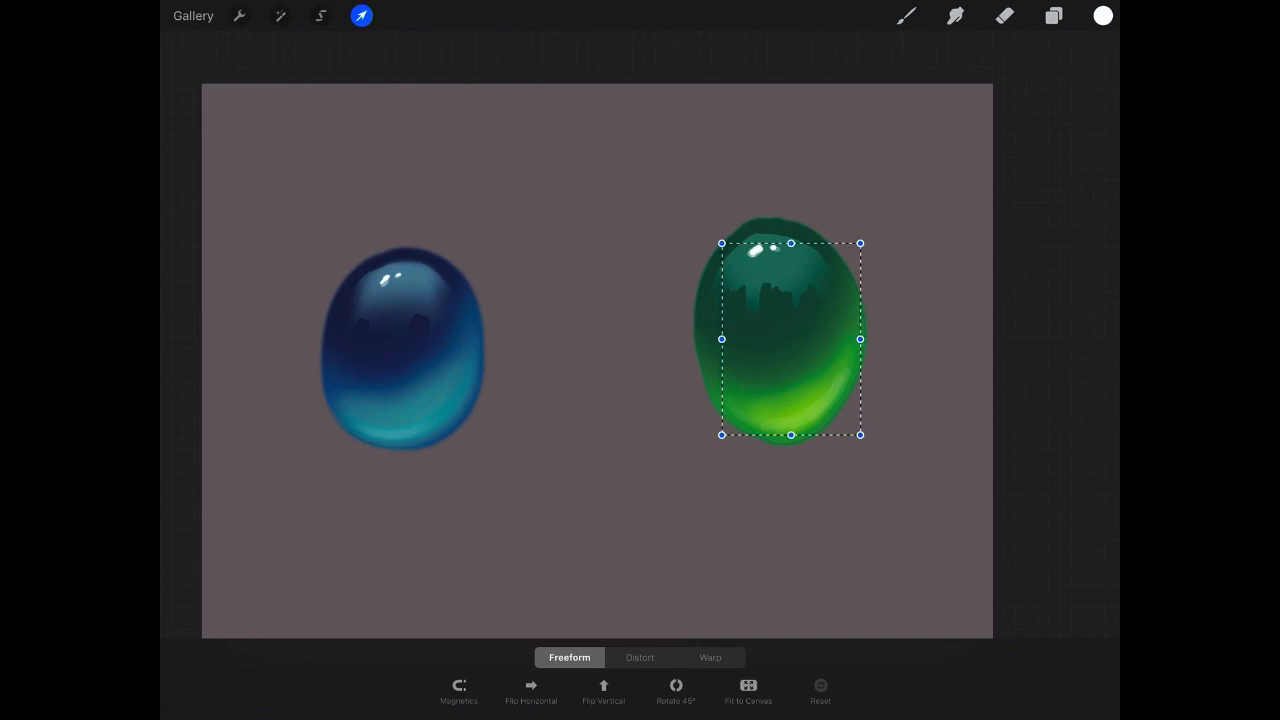
Merge the gem layers and nudge the selected green gem slightly right and down
{"action": "left_click", "coordinate": [1052, 16]}
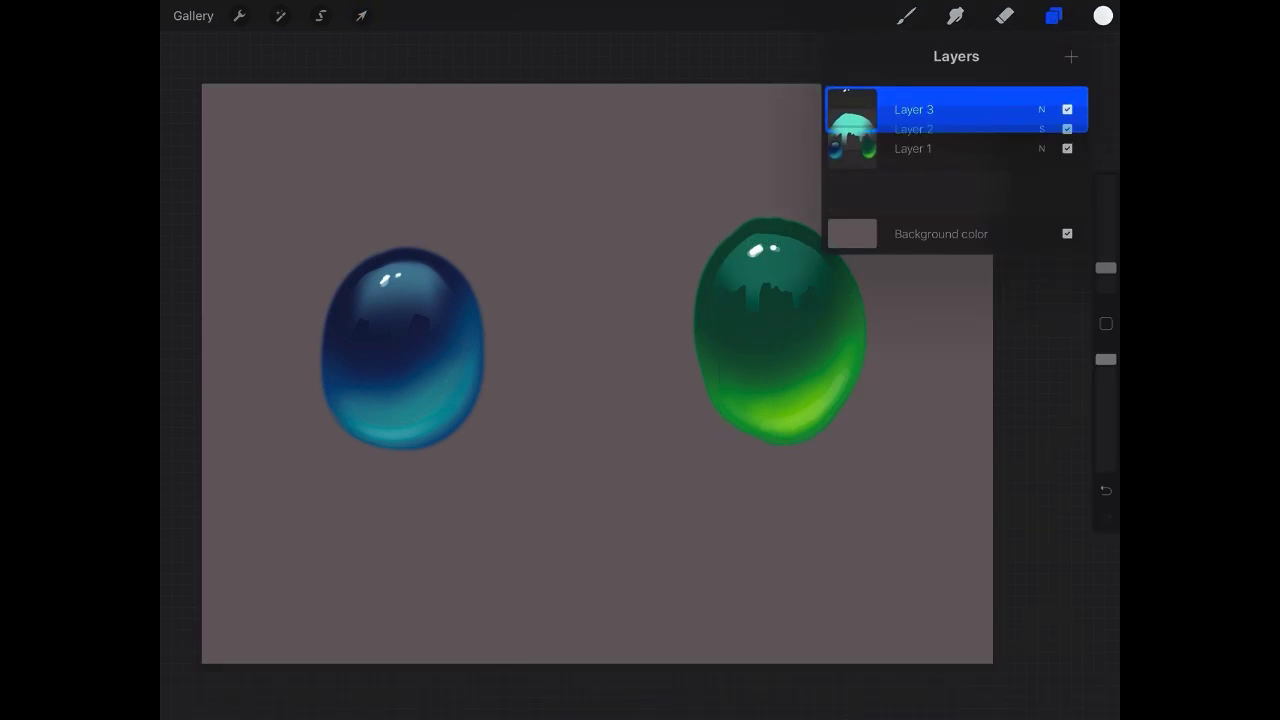
{"action": "left_click", "coordinate": [320, 16]}
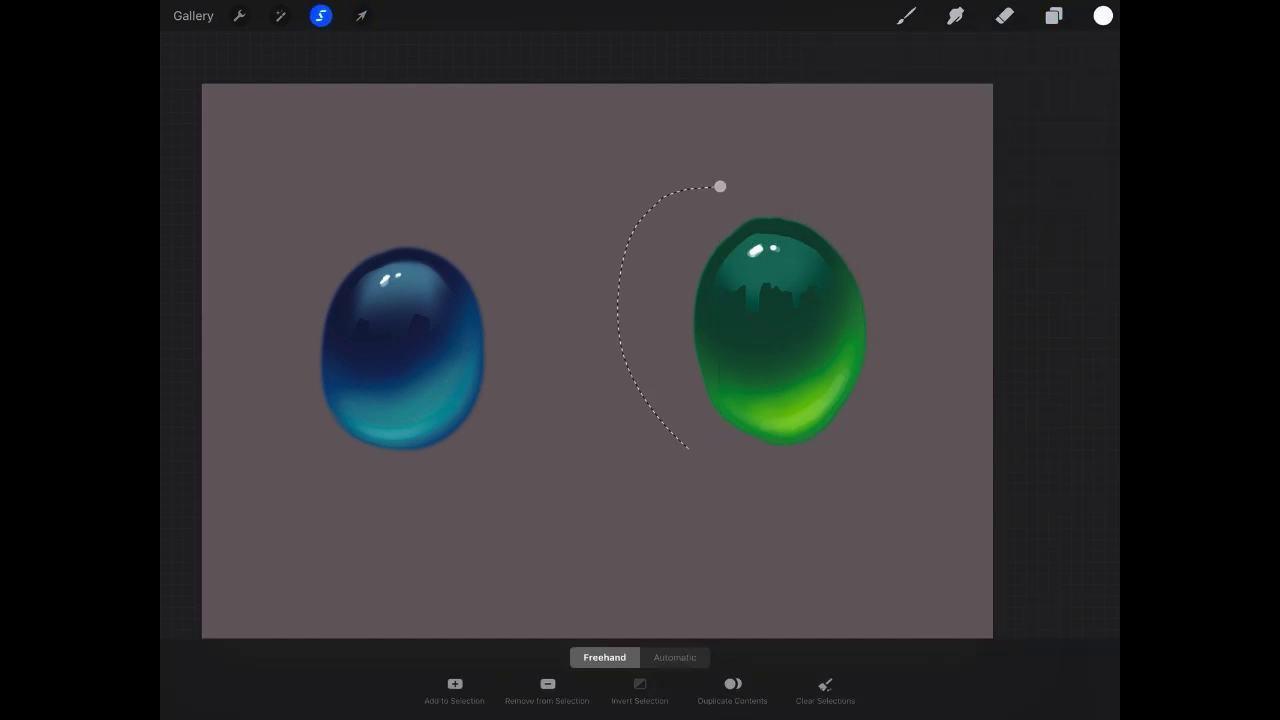
{"action": "left_click", "coordinate": [360, 16]}
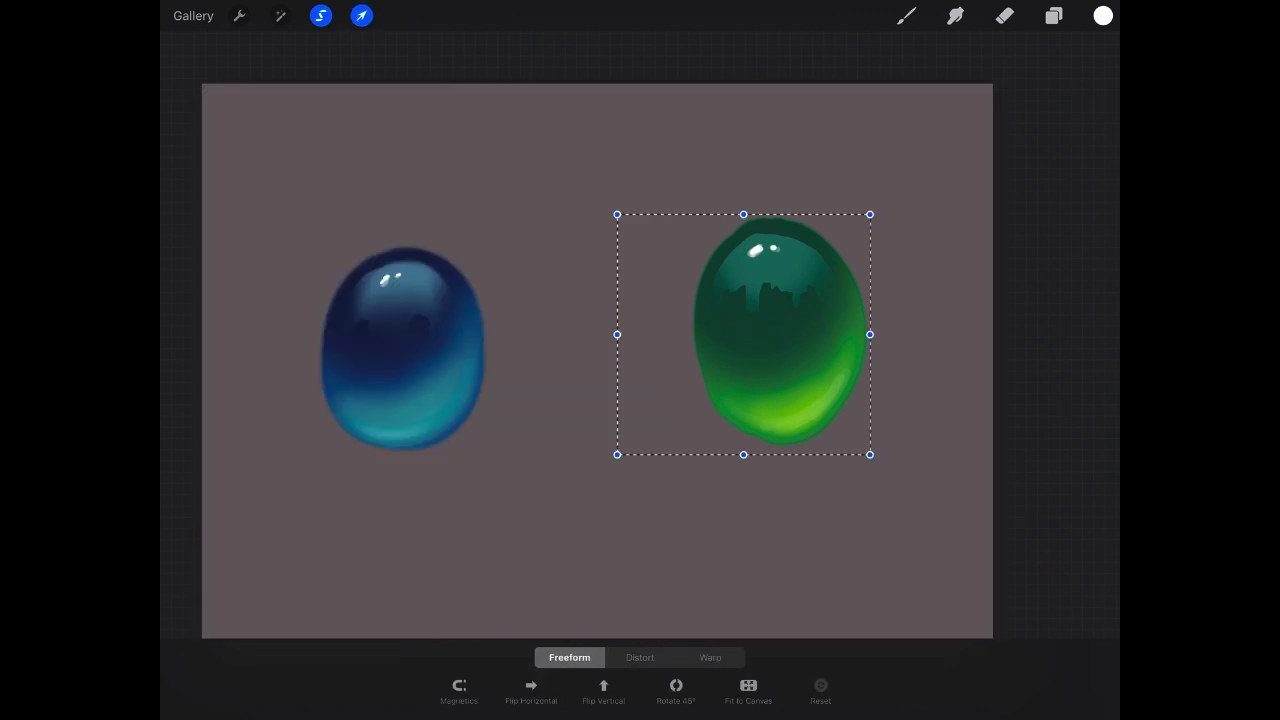
{"action": "left_click", "coordinate": [904, 16]}
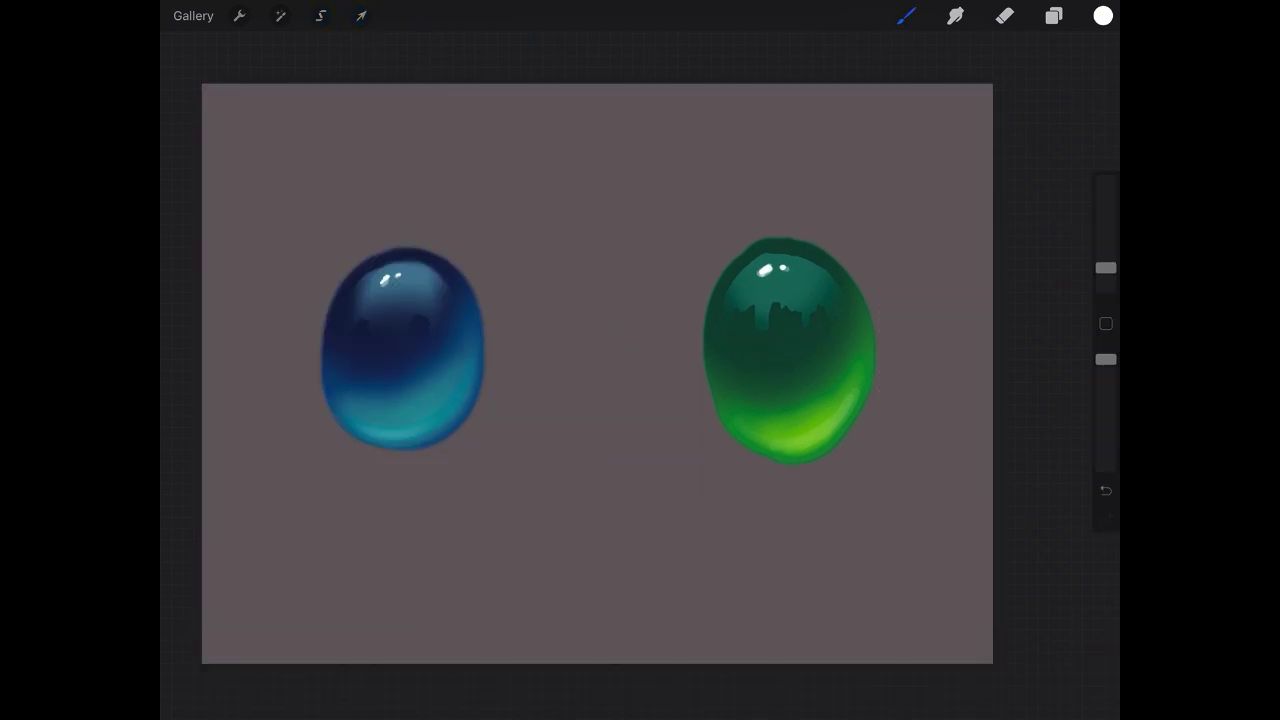
{"action": "left_click", "coordinate": [1052, 16]}
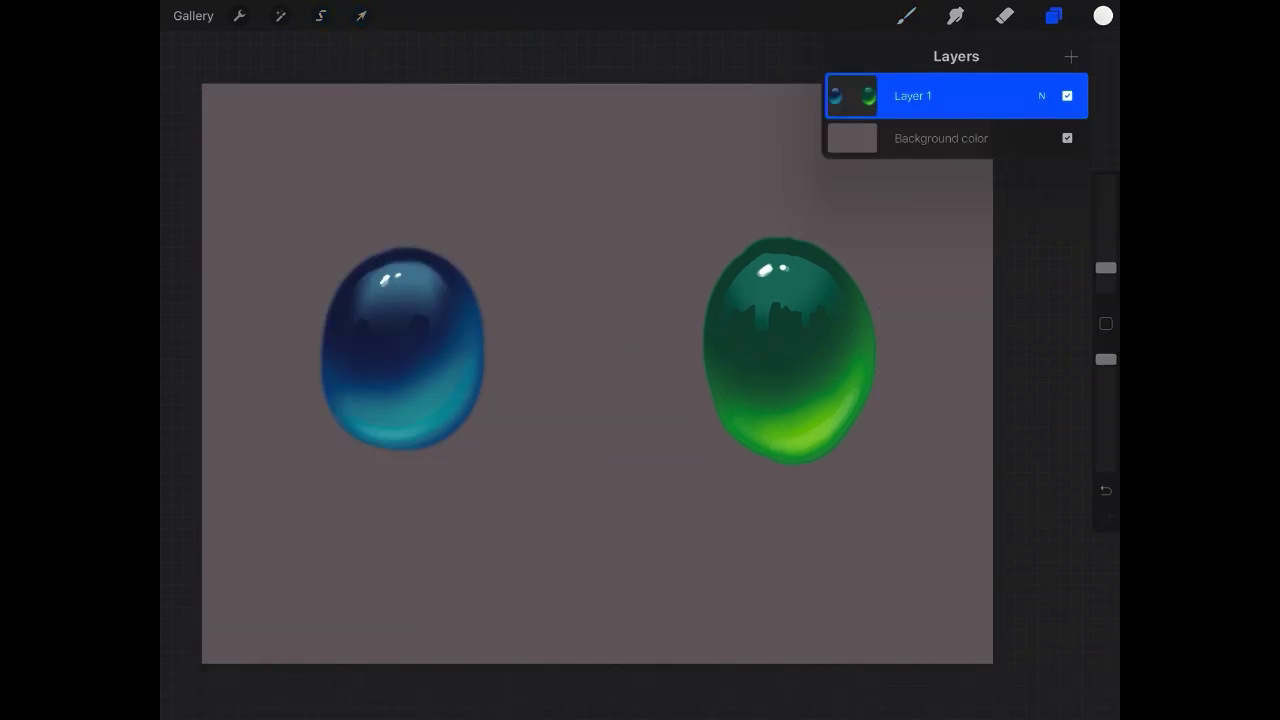
{"action": "left_click", "coordinate": [280, 16]}
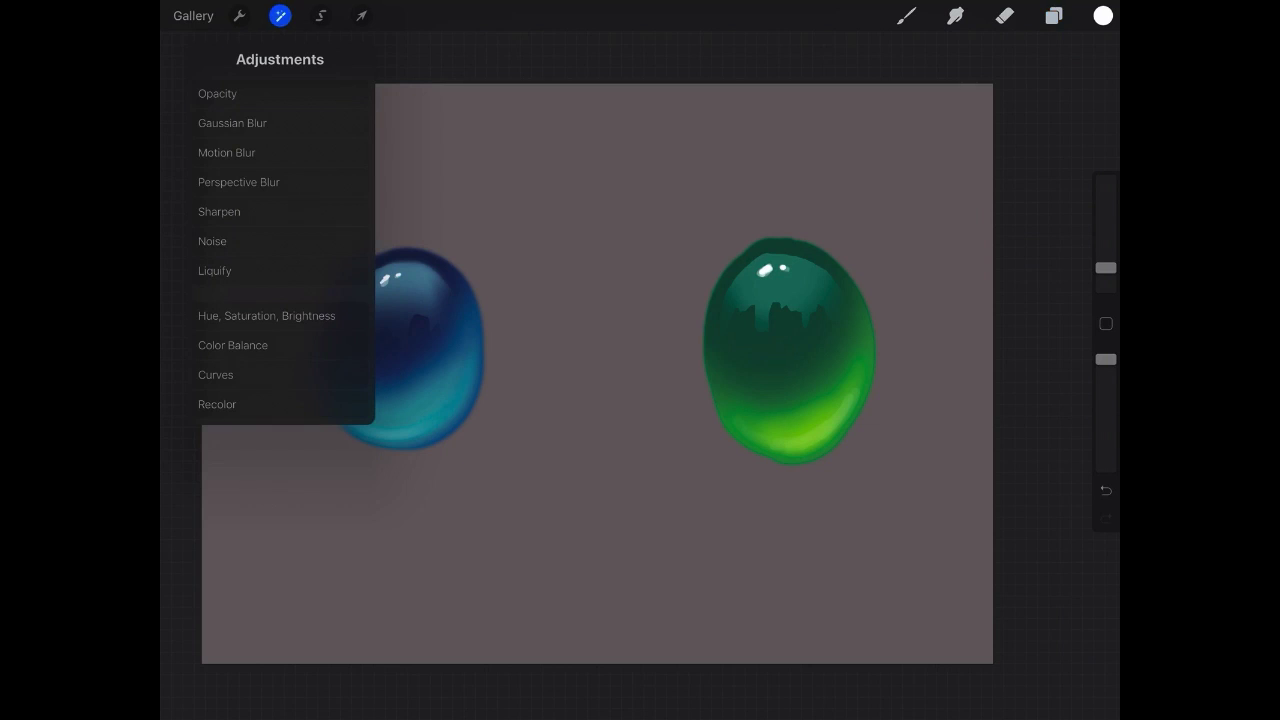
{"action": "left_click", "coordinate": [266, 316]}
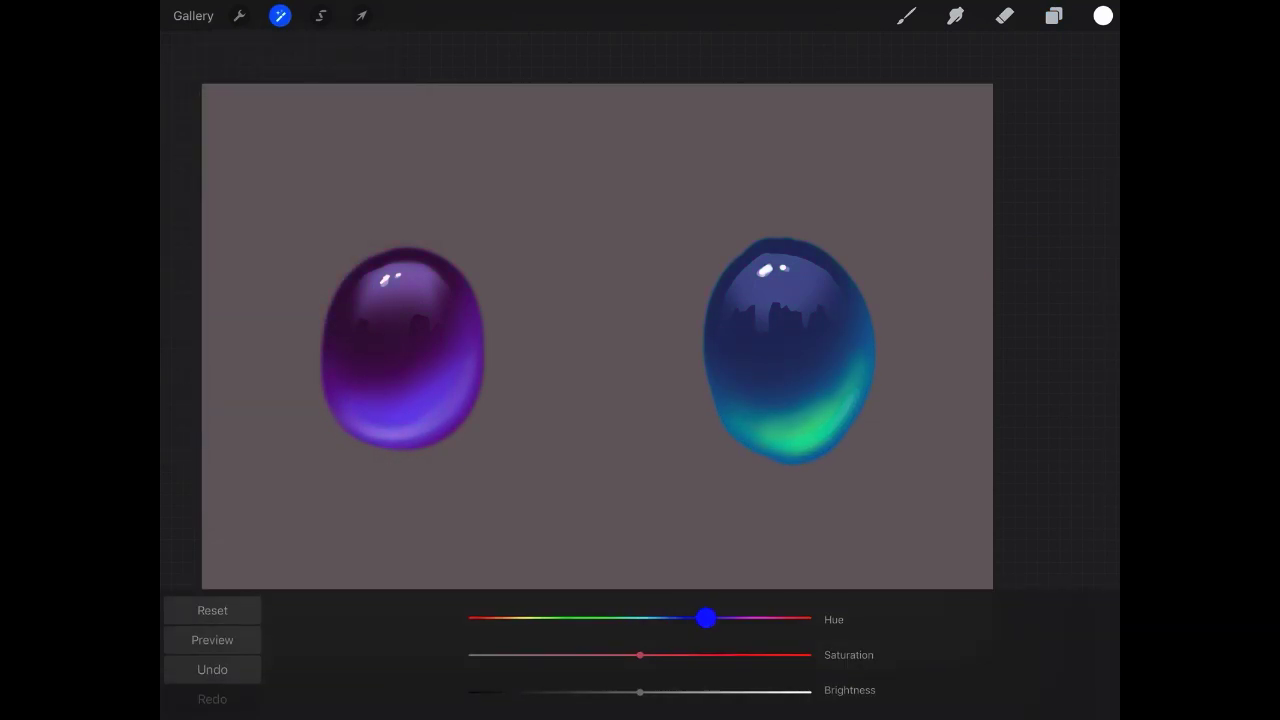
{"action": "left_click_drag", "start_coordinate": [704, 618], "coordinate": [800, 618]}
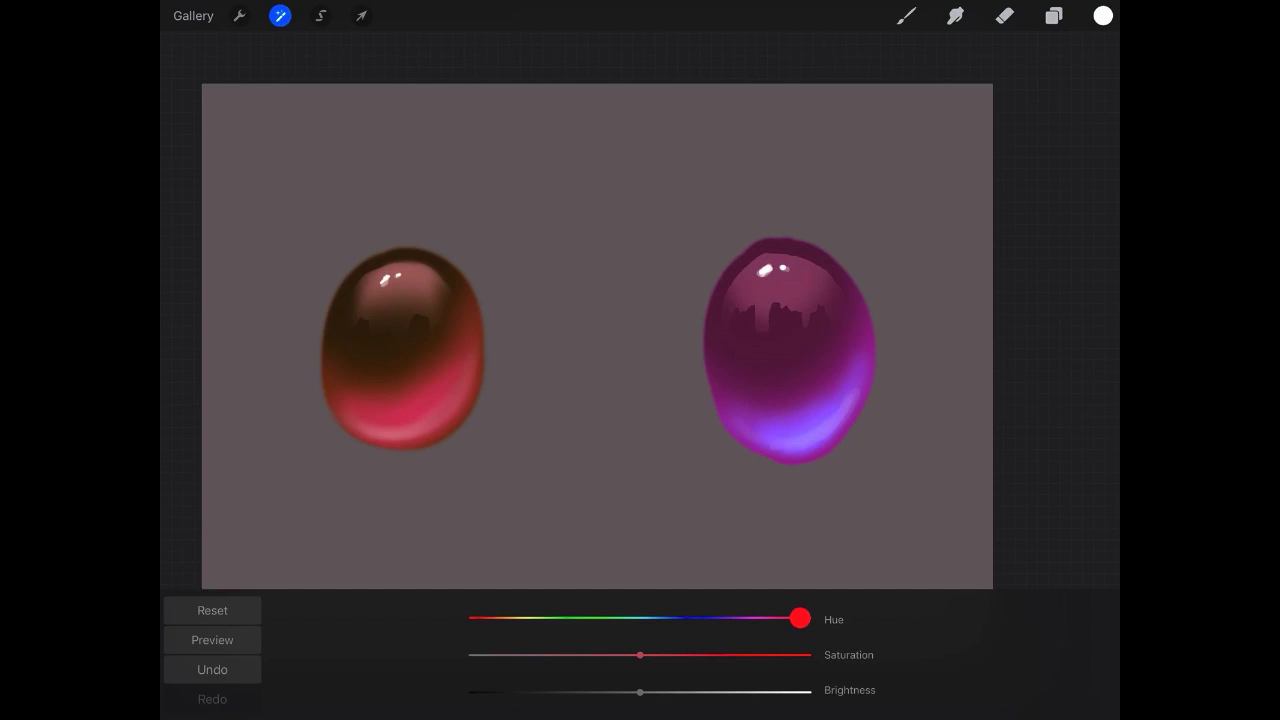
{"action": "left_click_drag", "start_coordinate": [800, 620], "coordinate": [596, 620]}
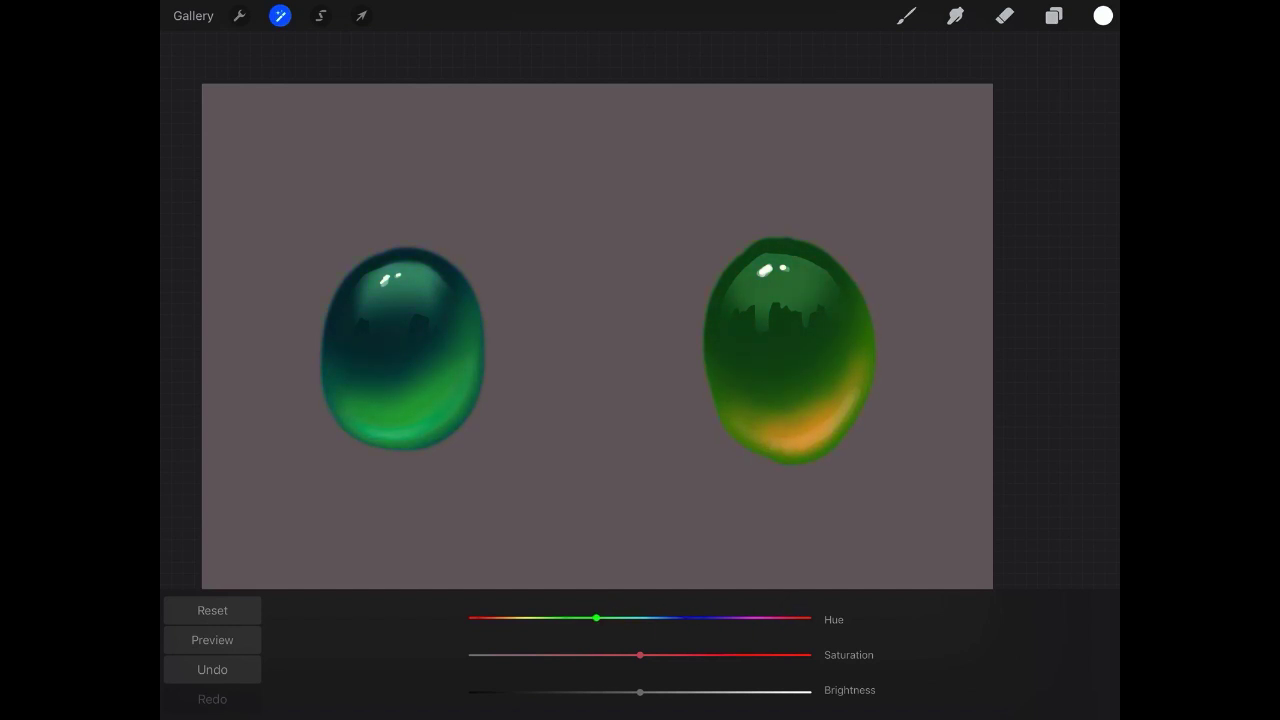
{"action": "left_click_drag", "start_coordinate": [596, 618], "coordinate": [640, 618]}
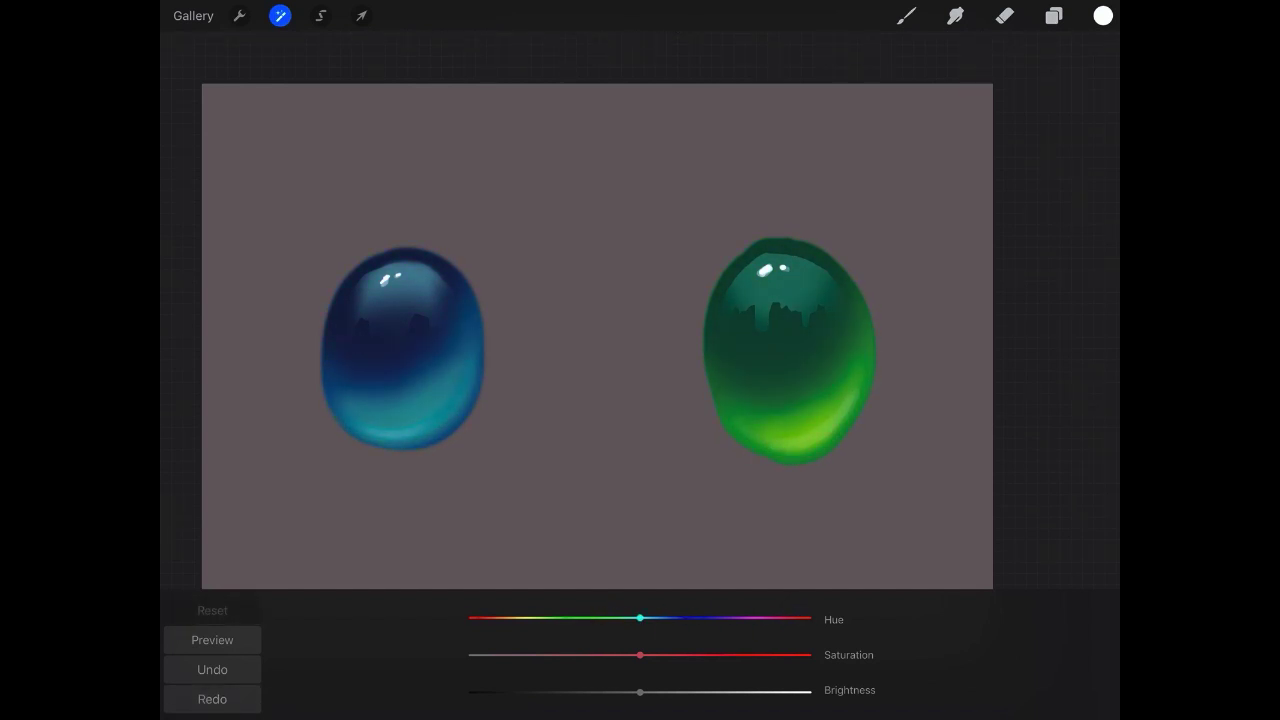
{"action": "left_click", "coordinate": [280, 16]}
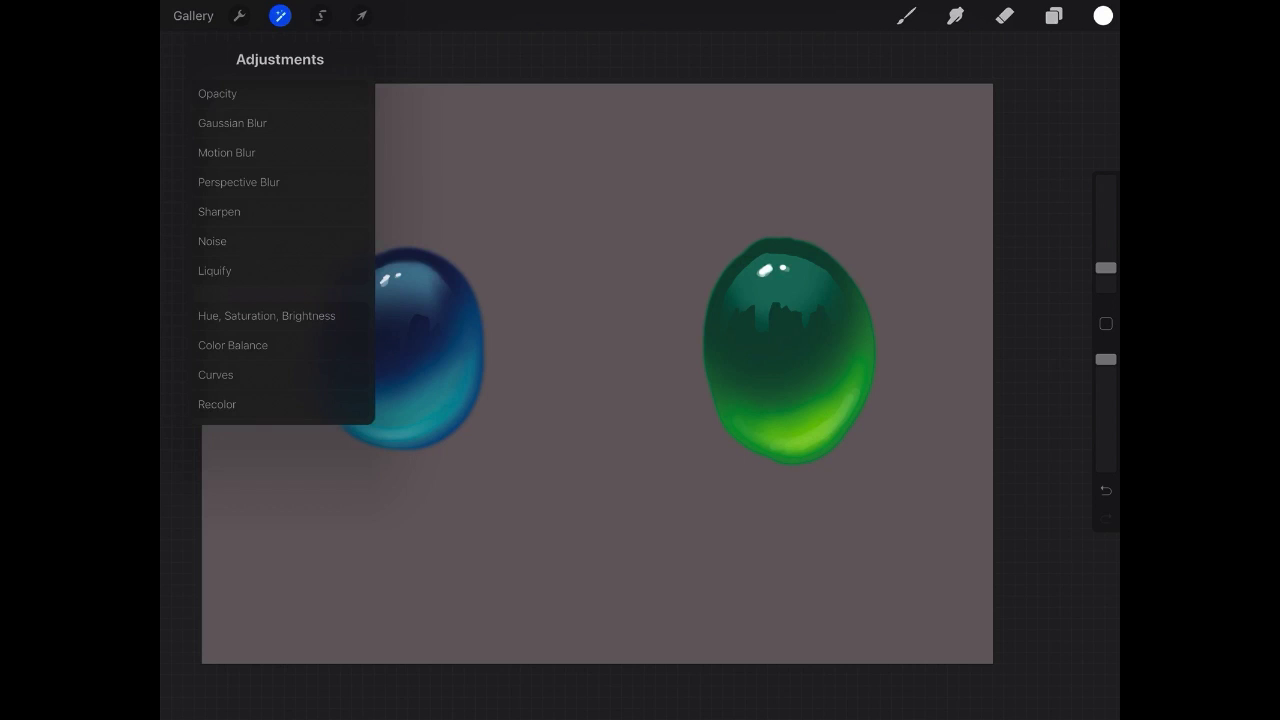